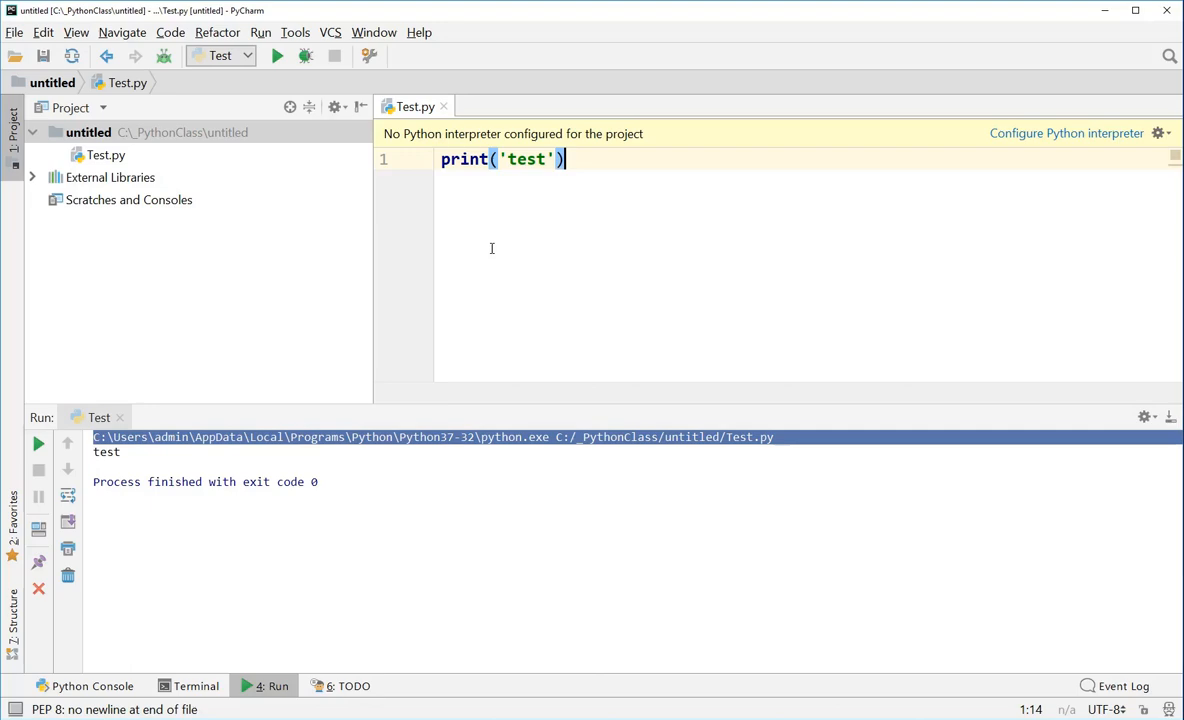
Set the Test run configuration's interpreter to Python 3.7 via Edit Configurations and confirm
left_click(260, 32)
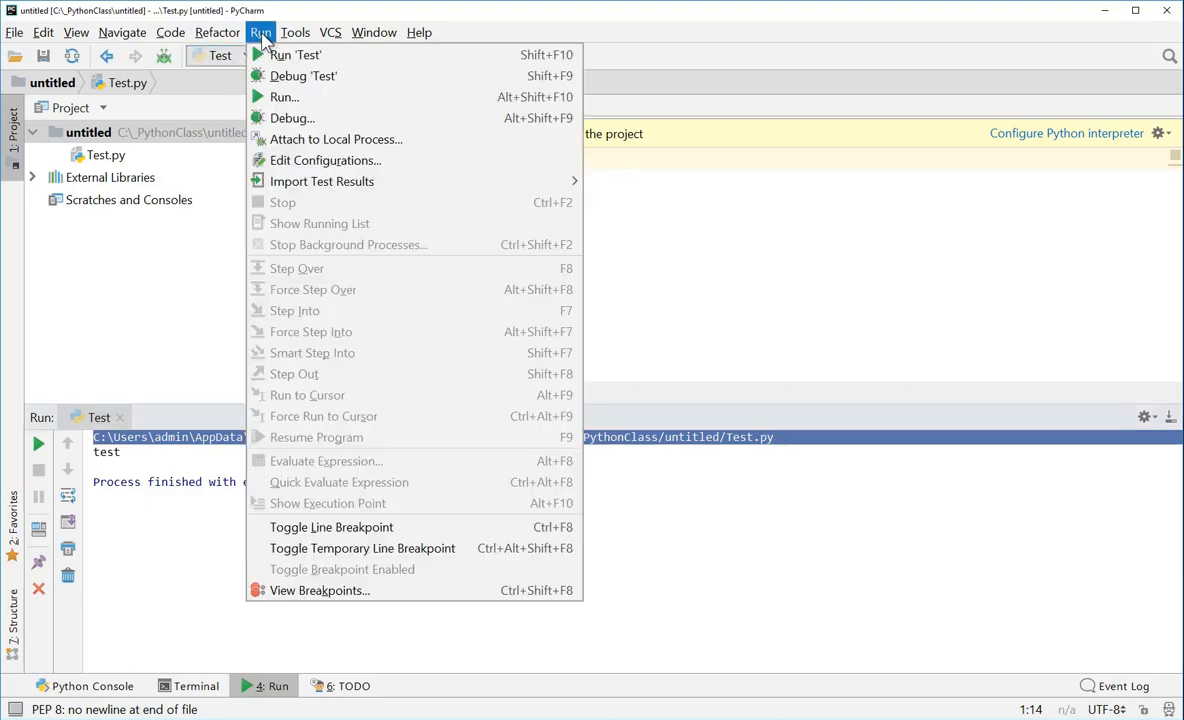
mouse_move(324, 160)
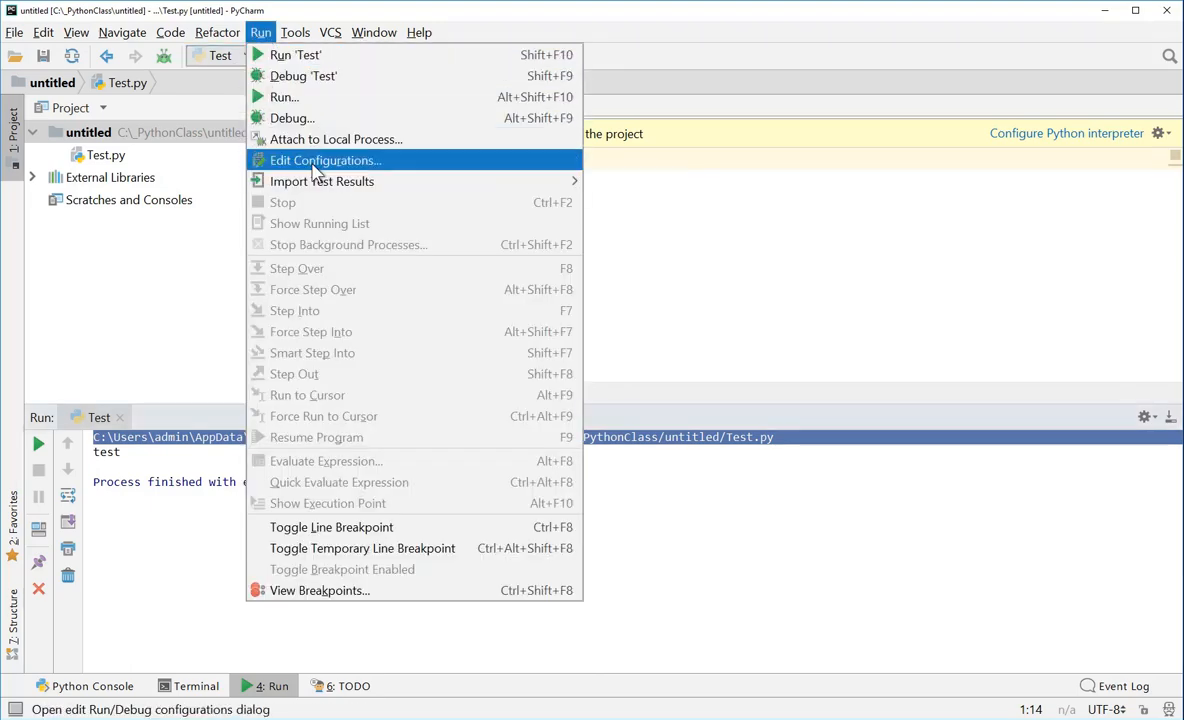
left_click(324, 160)
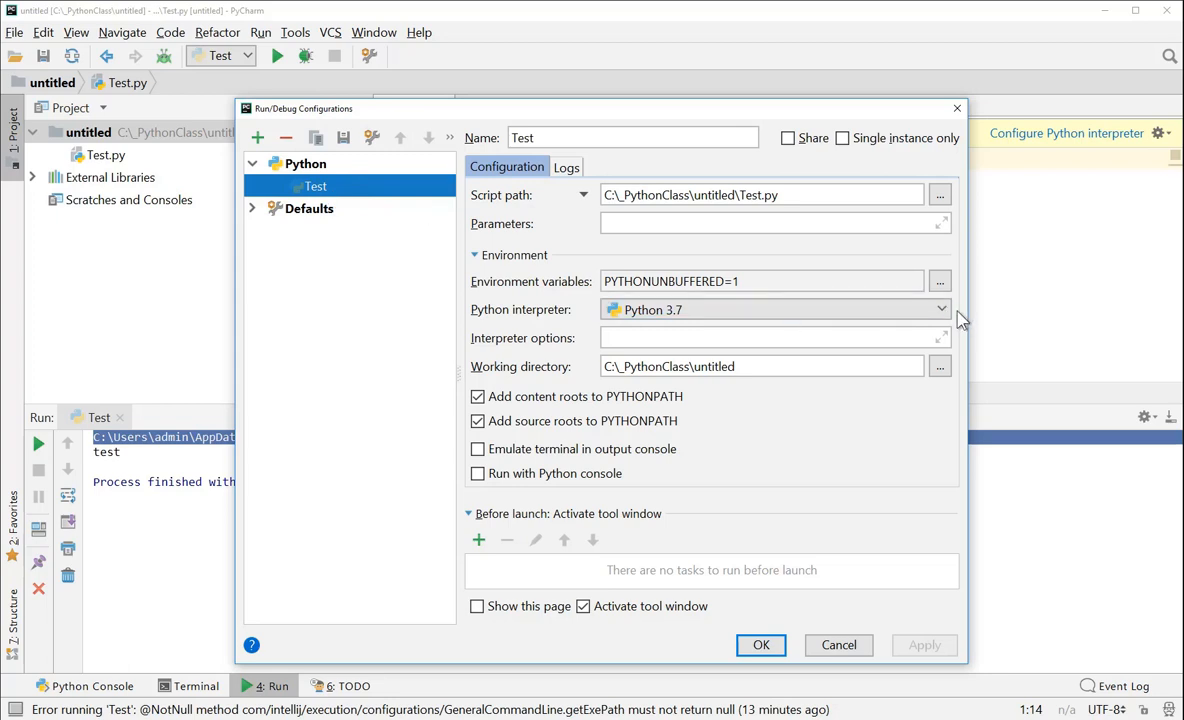
left_click(938, 308)
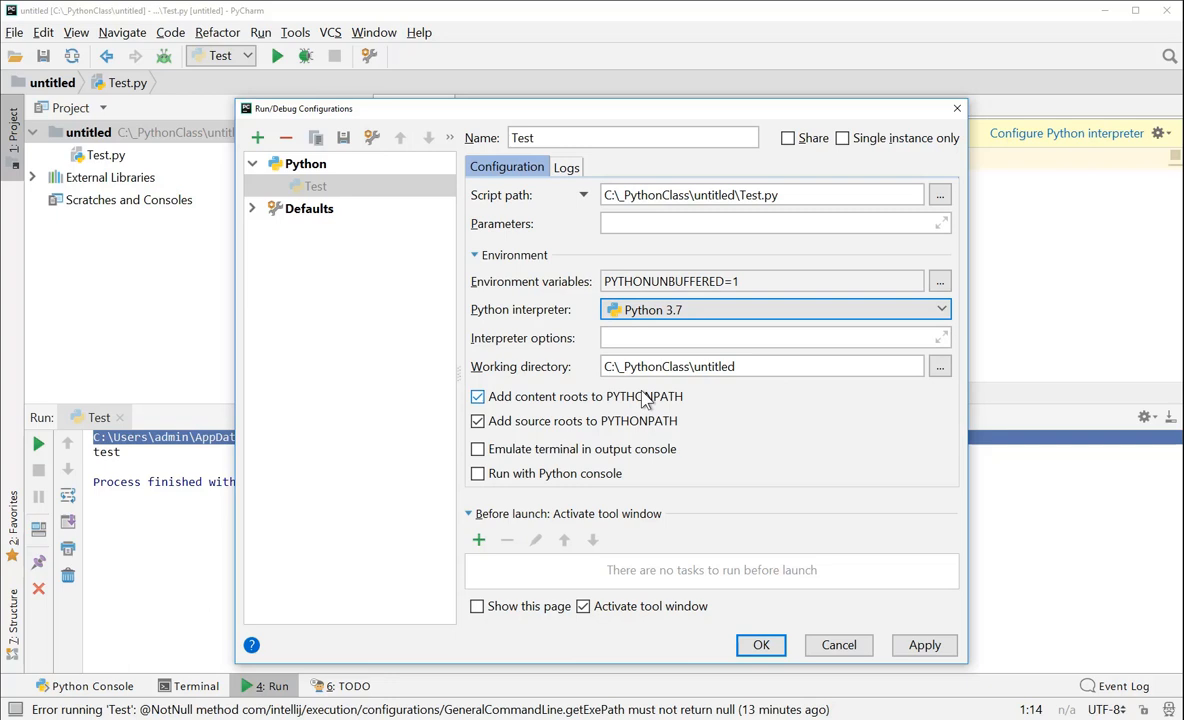
left_click(760, 644)
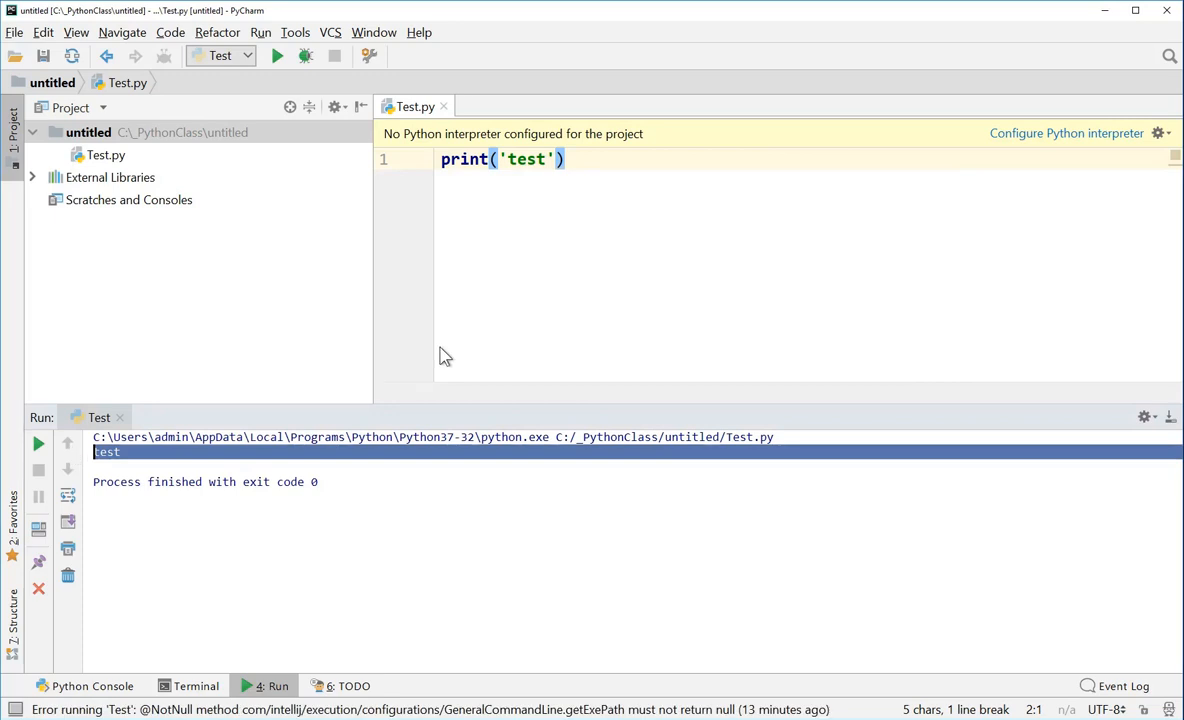
mouse_move(488, 172)
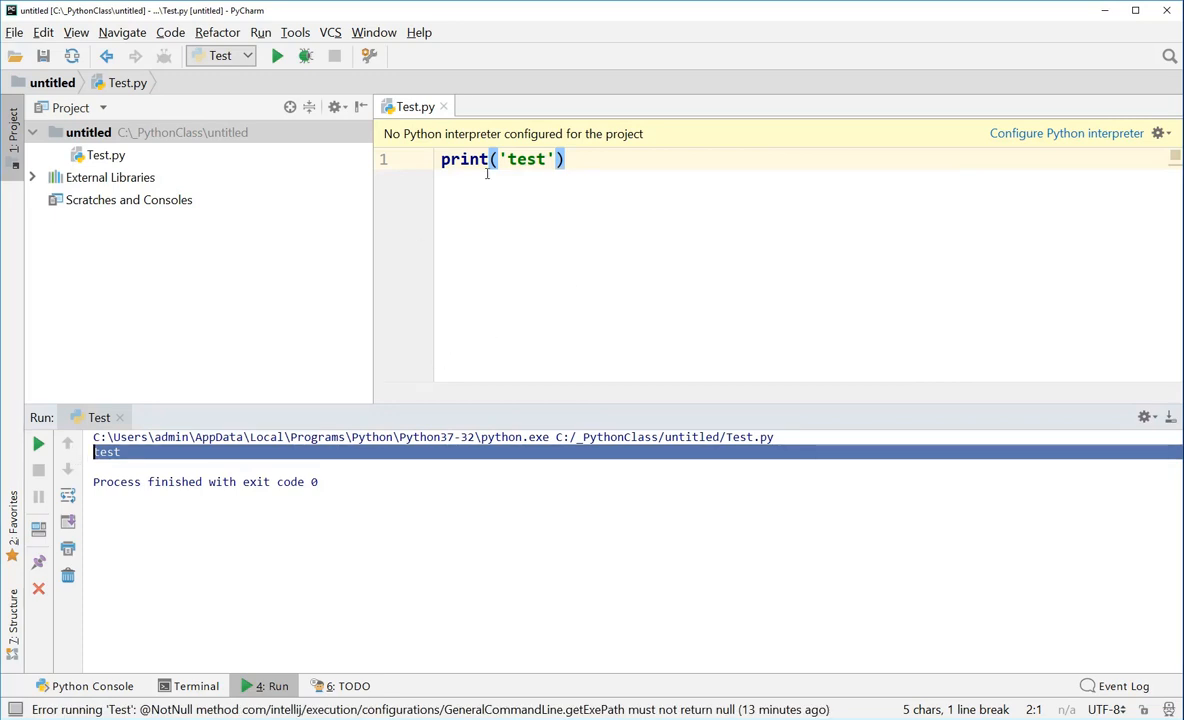
mouse_move(452, 218)
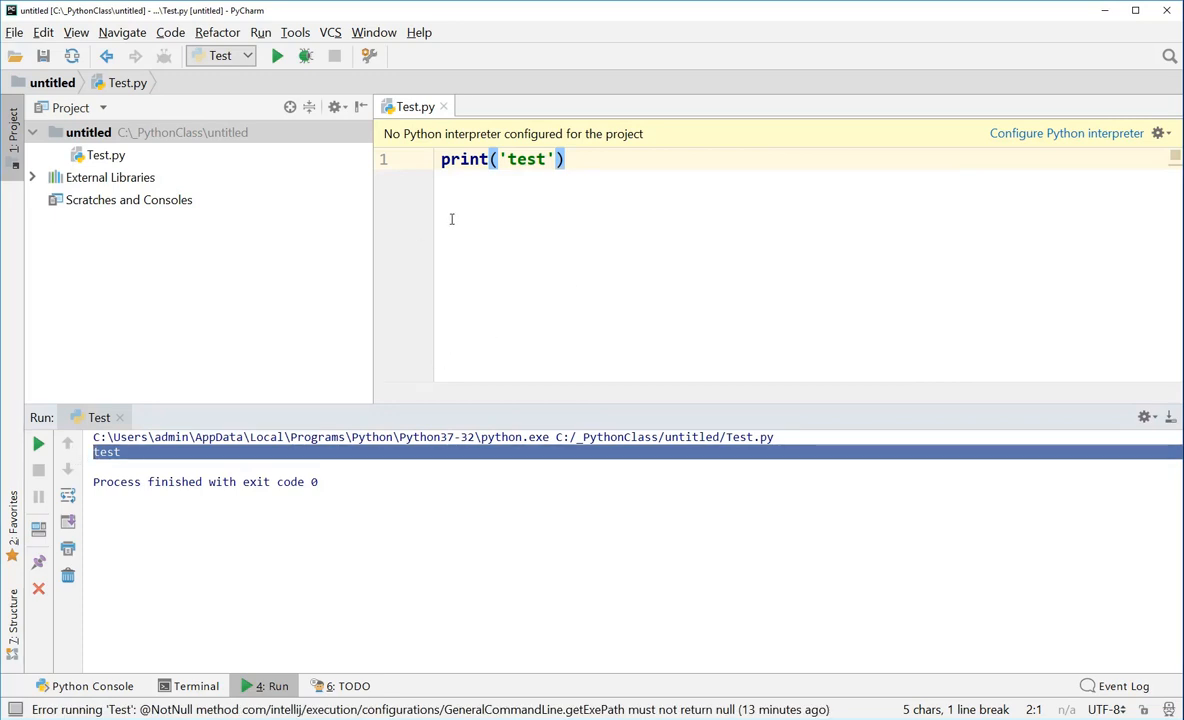
mouse_move(444, 222)
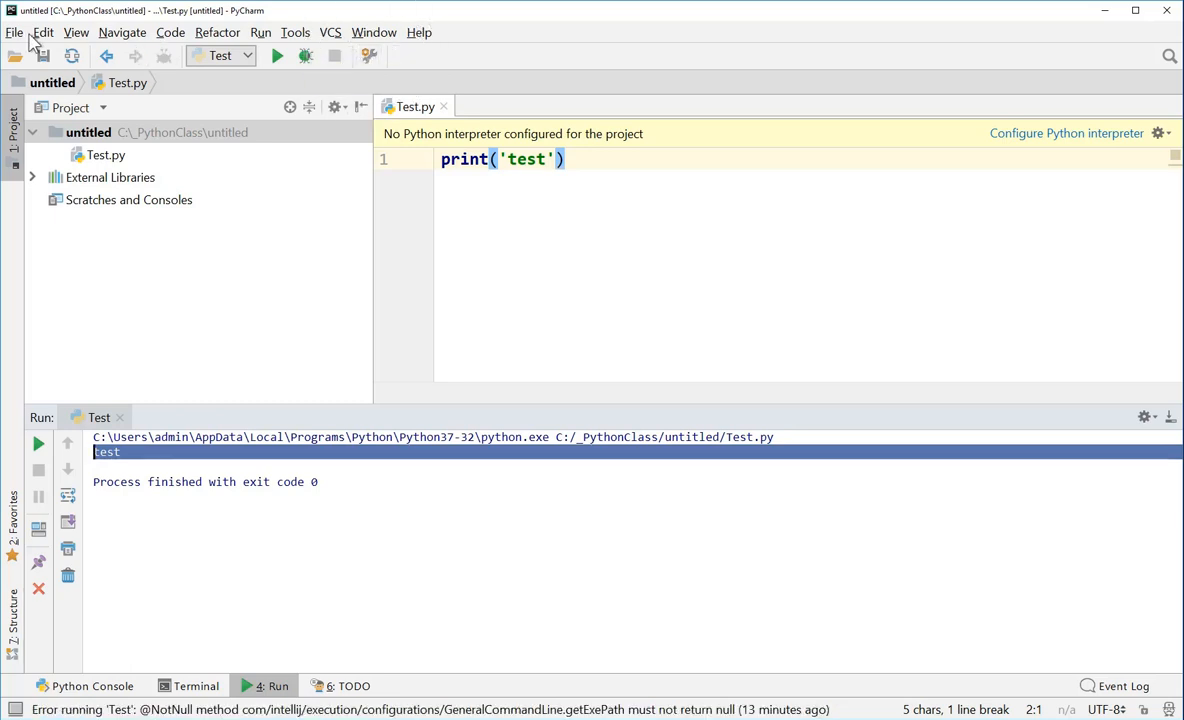
Choose Python 3.7 as the project interpreter in Settings and start adding another interpreter
left_click(16, 32)
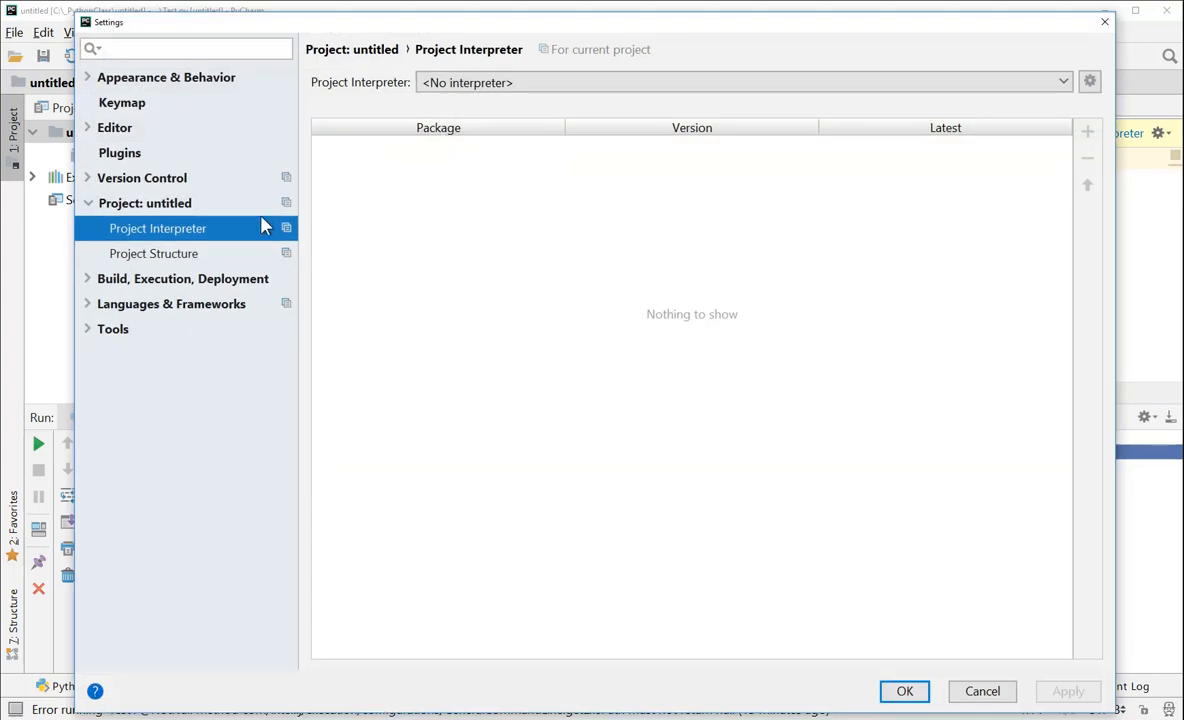
mouse_move(484, 60)
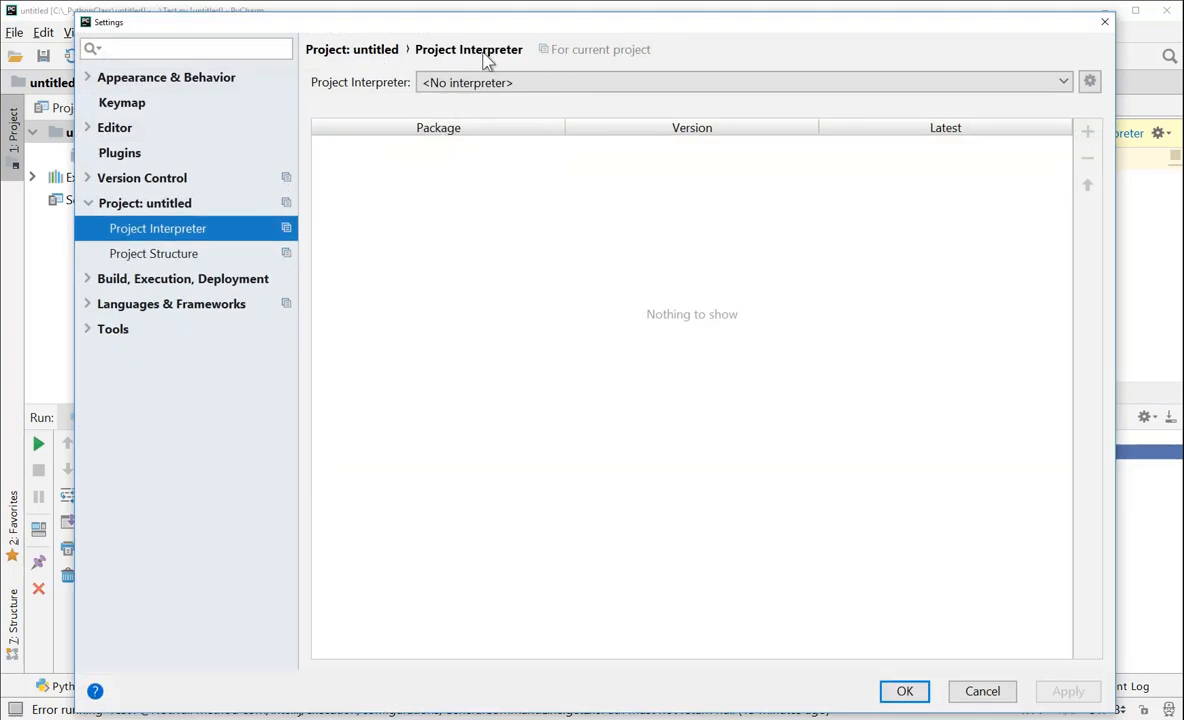
left_click(1064, 82)
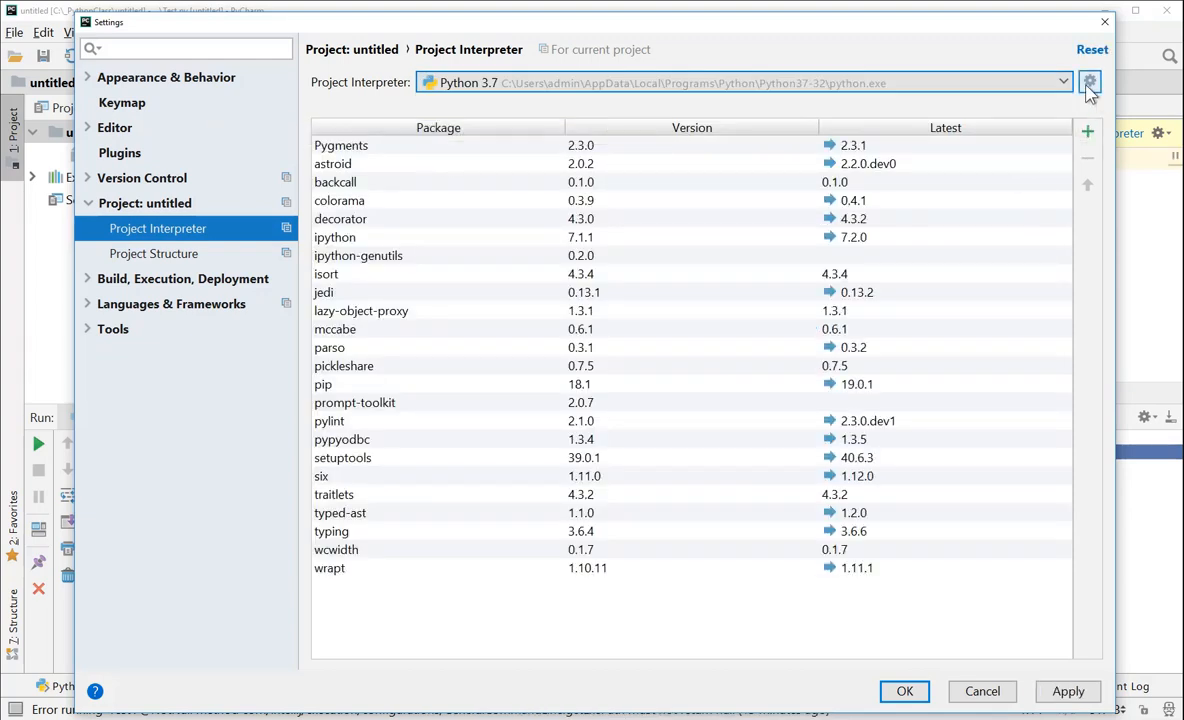
left_click(1088, 82)
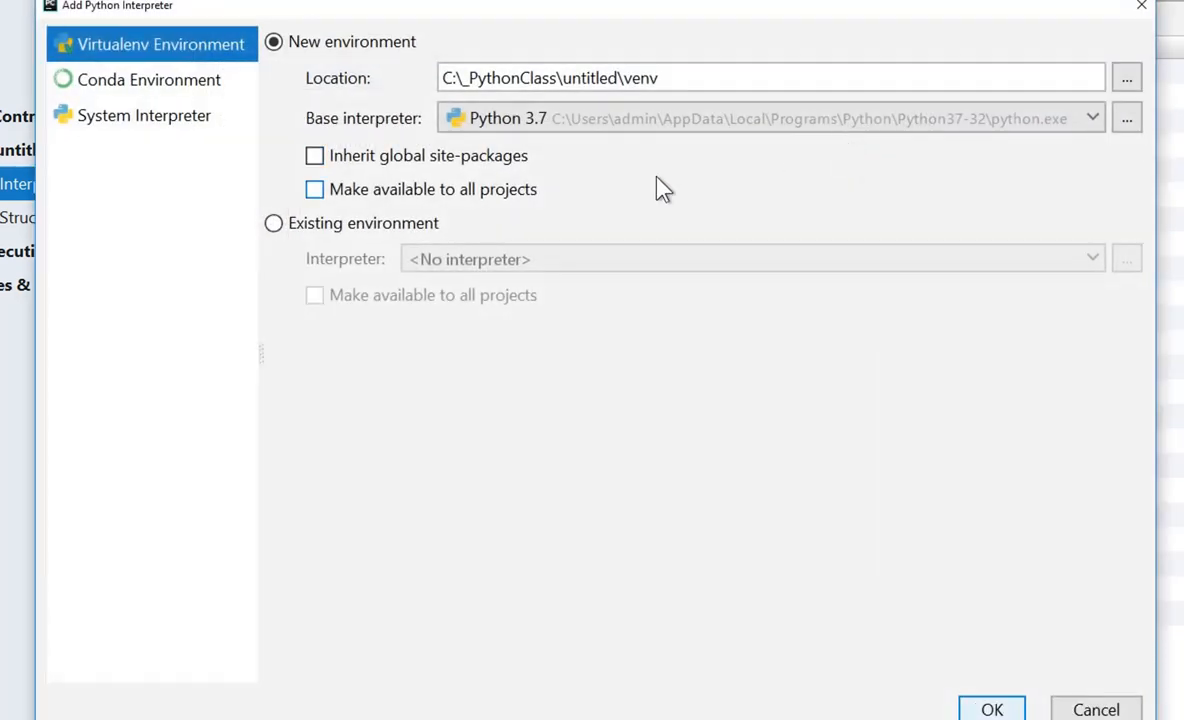
Base the new virtualenv on C:\Python27\python.exe and confirm its creation
left_click(1092, 118)
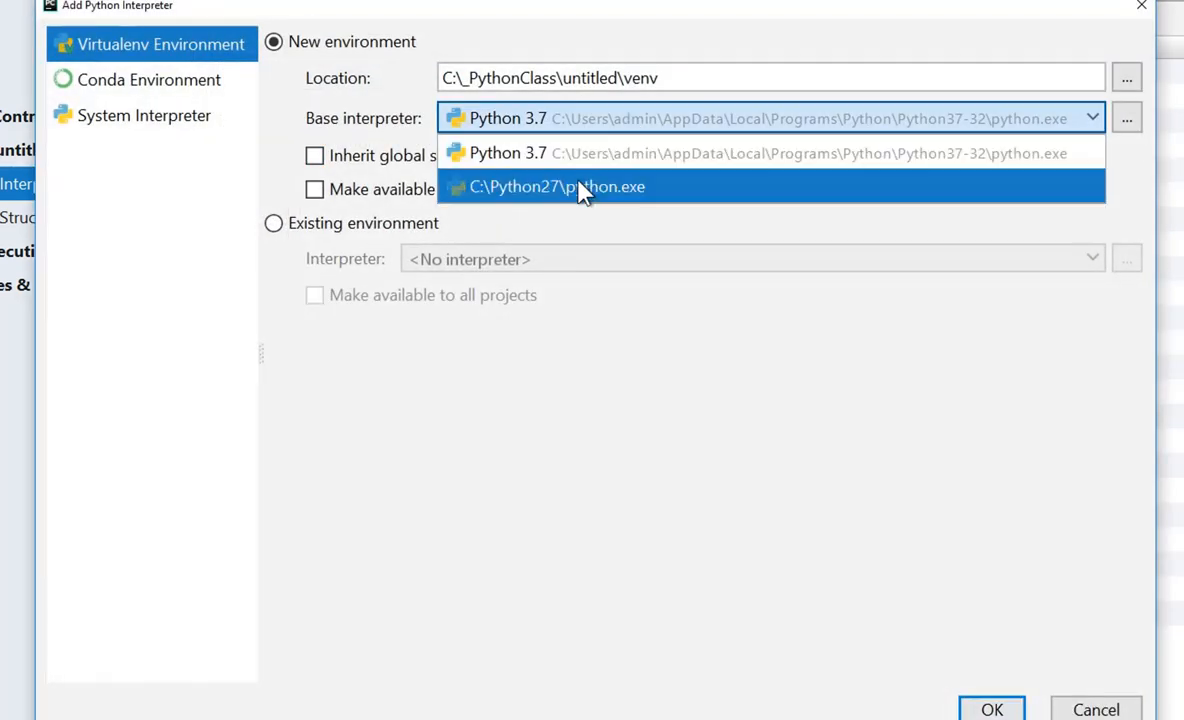
left_click(558, 188)
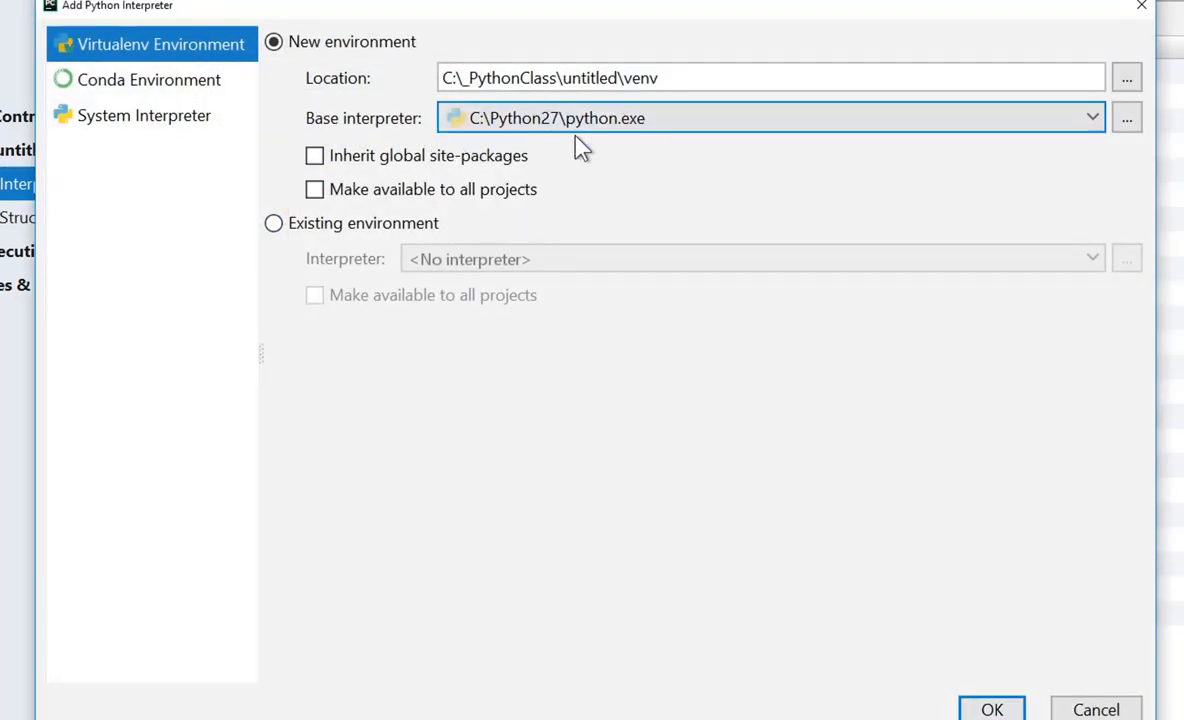
mouse_move(518, 130)
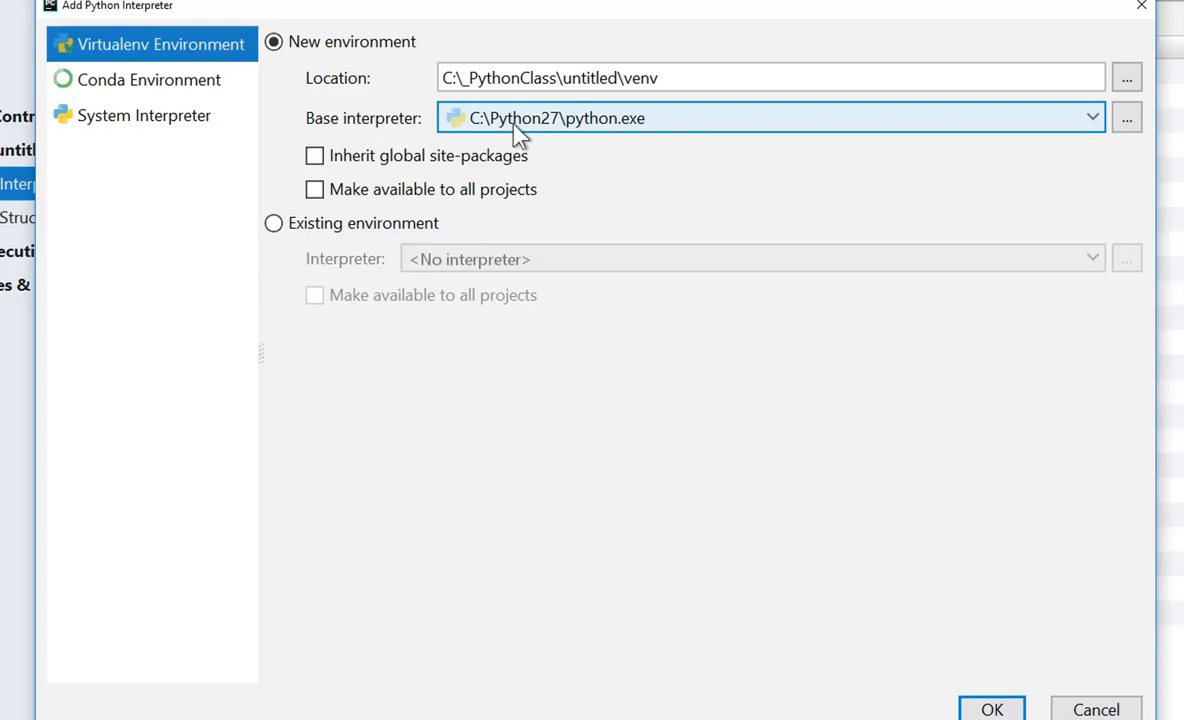
mouse_move(568, 136)
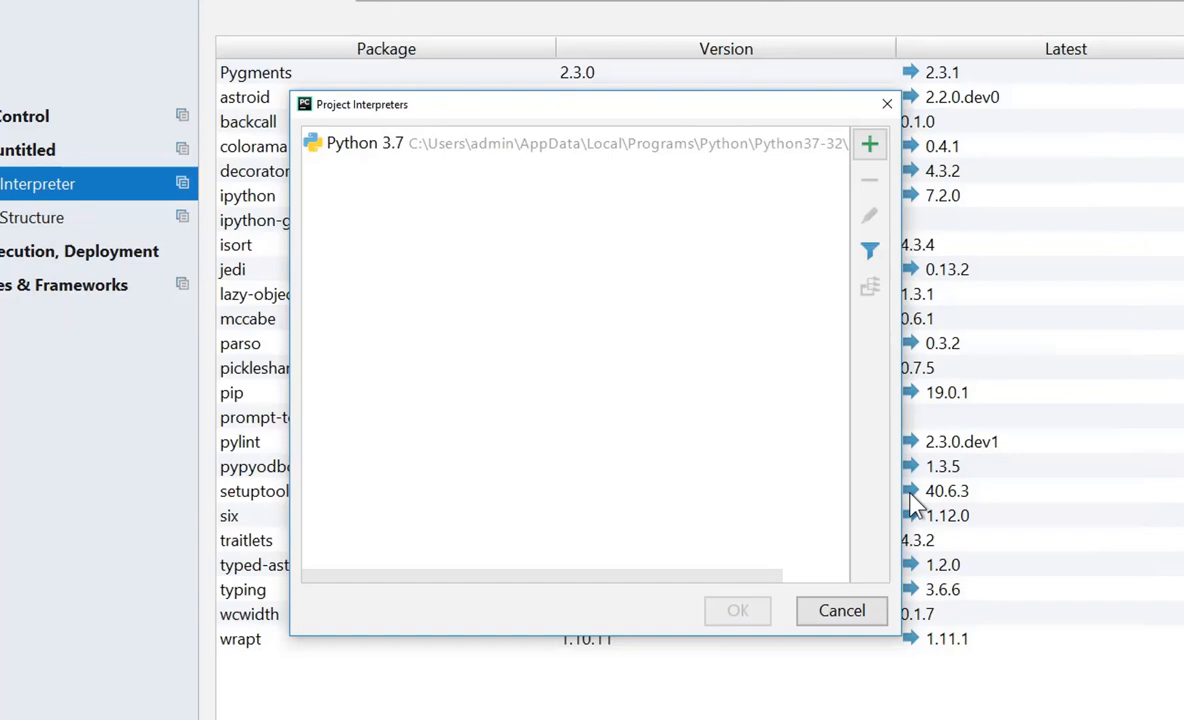
left_click(736, 610)
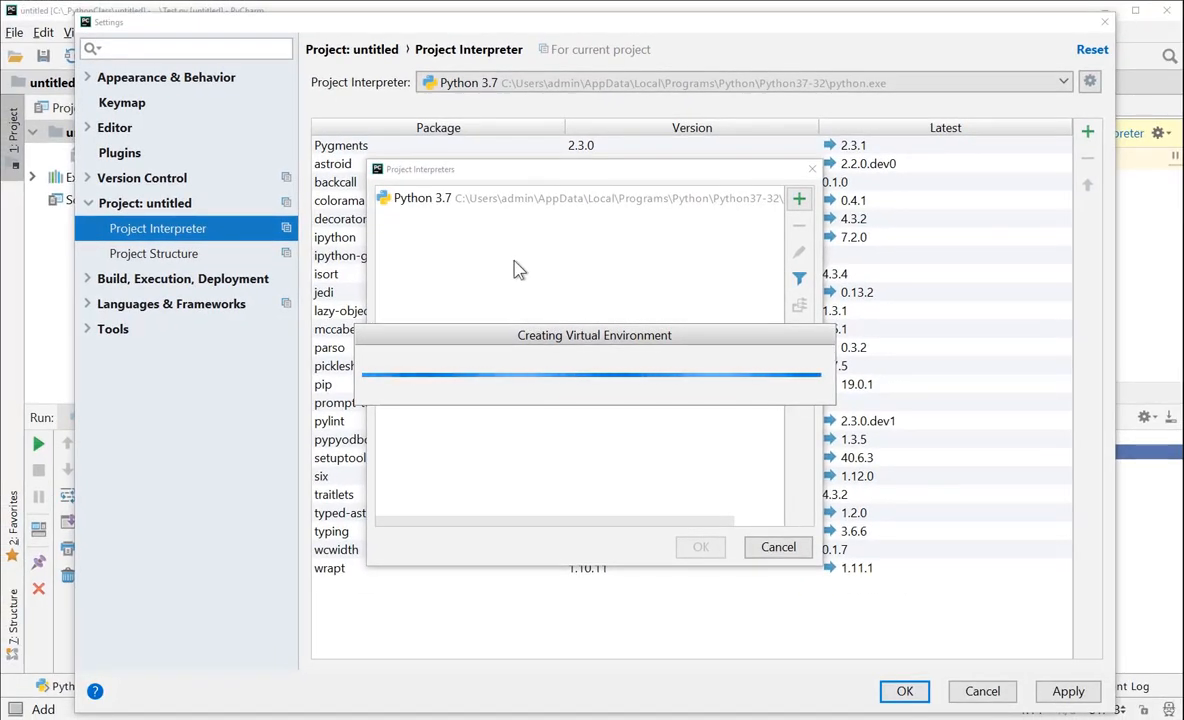
mouse_move(510, 272)
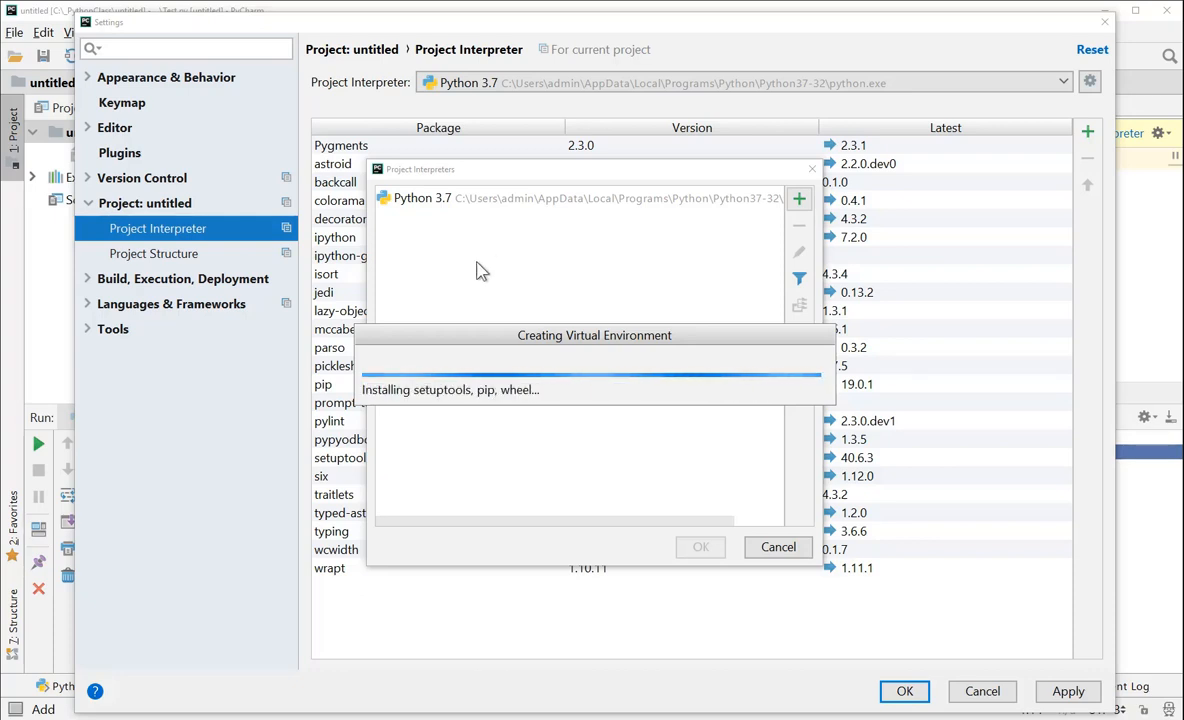
mouse_move(490, 272)
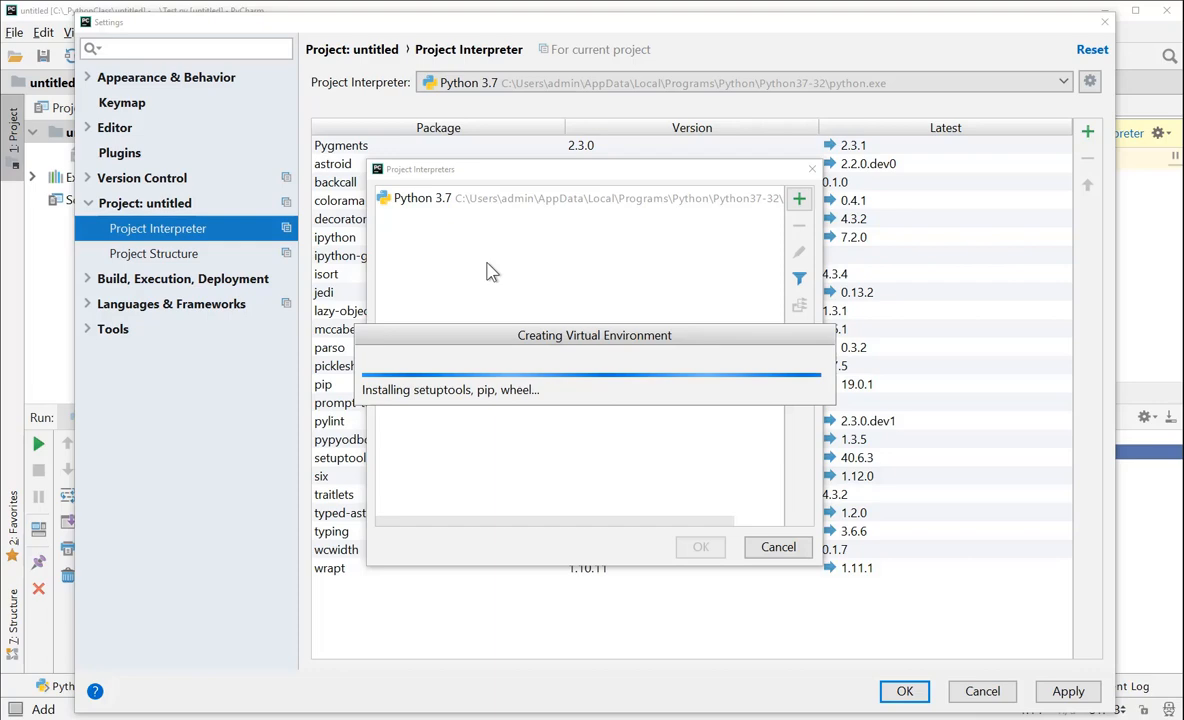
mouse_move(472, 256)
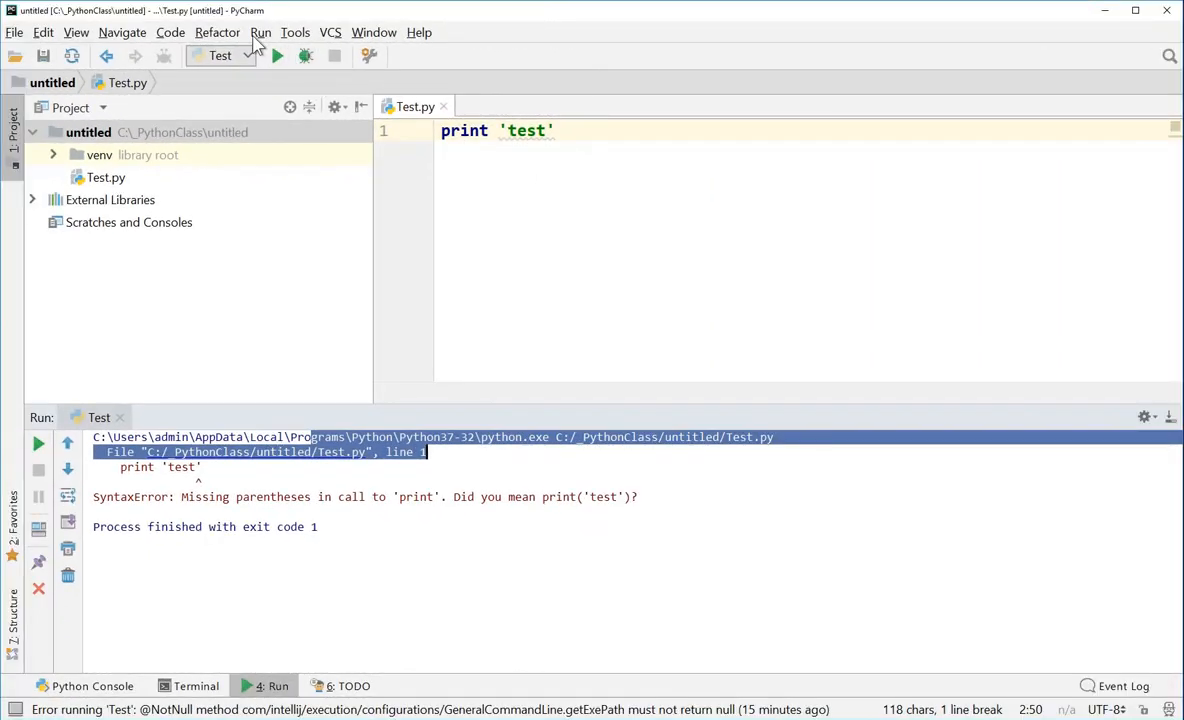
left_click(260, 32)
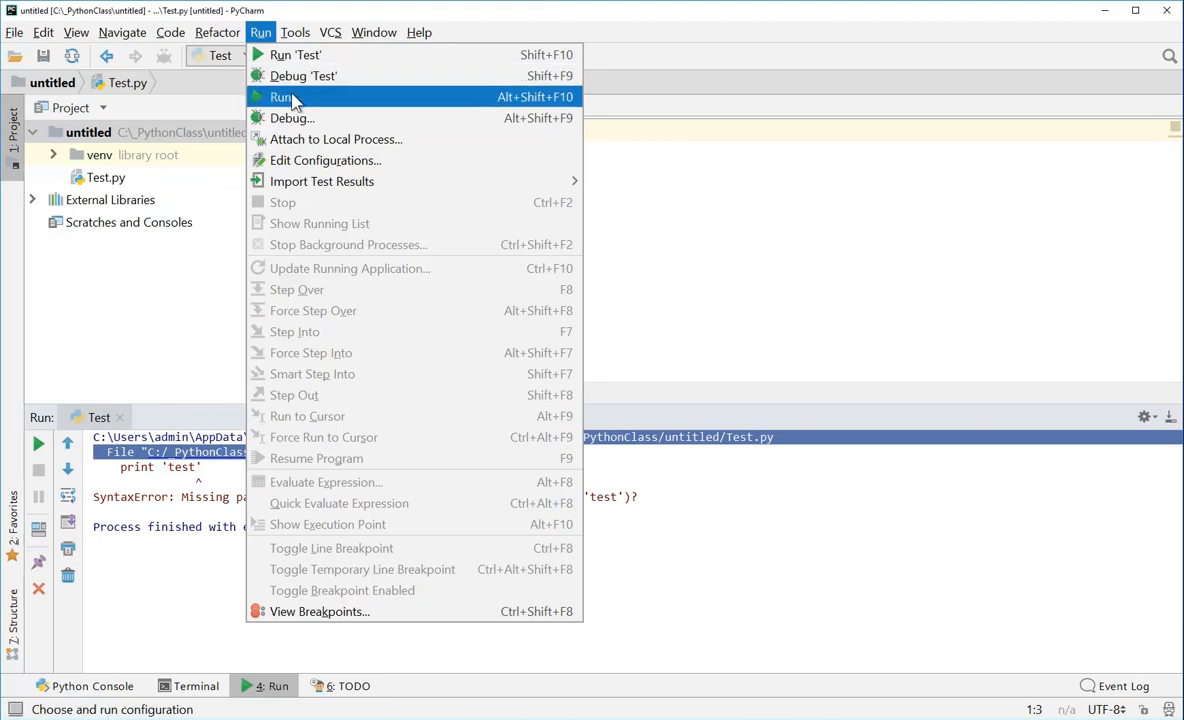
left_click(324, 160)
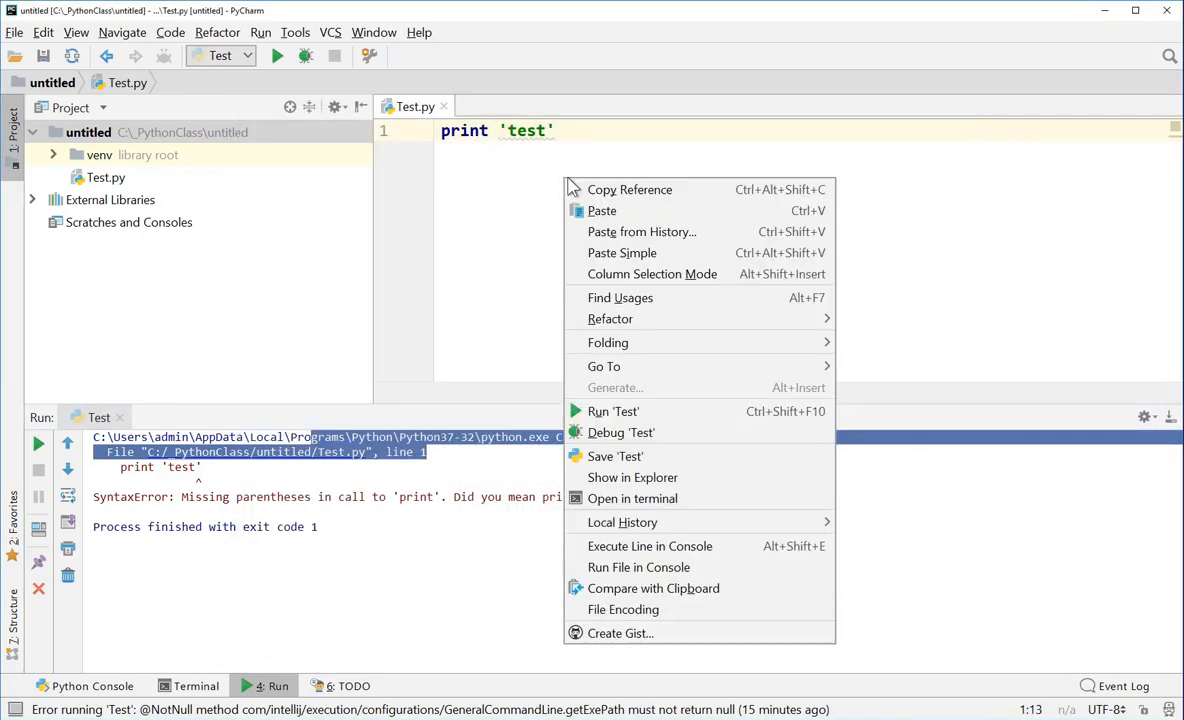
left_click(612, 412)
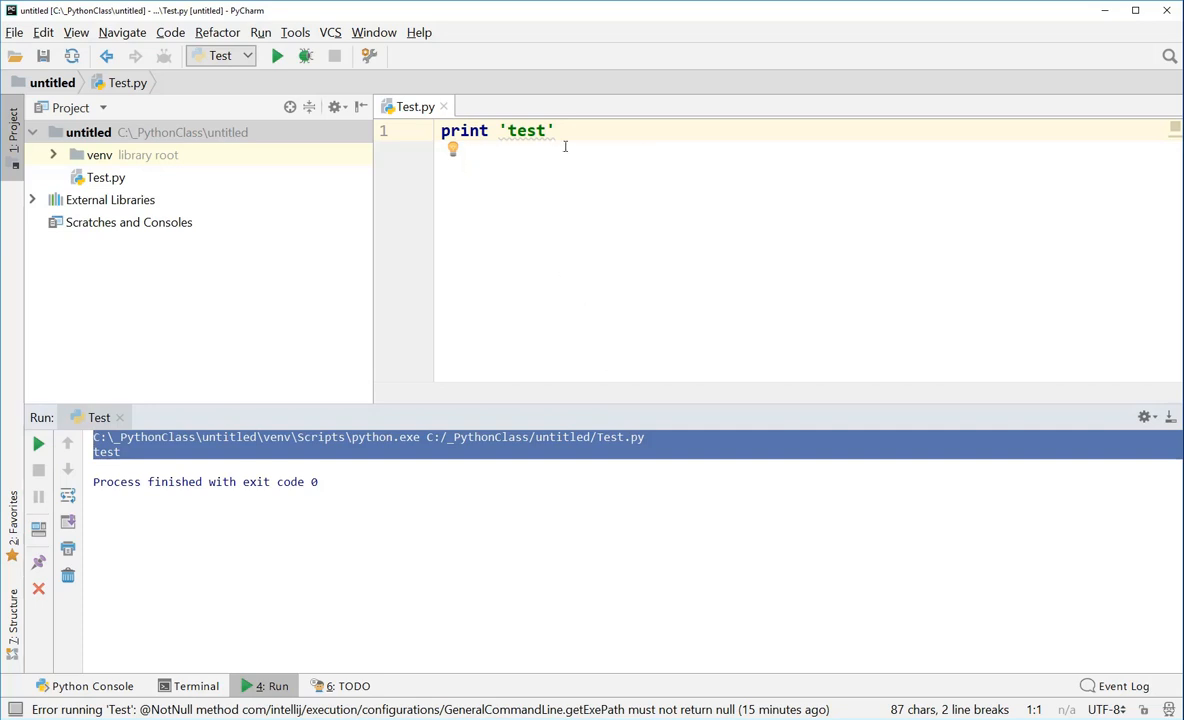
mouse_move(416, 148)
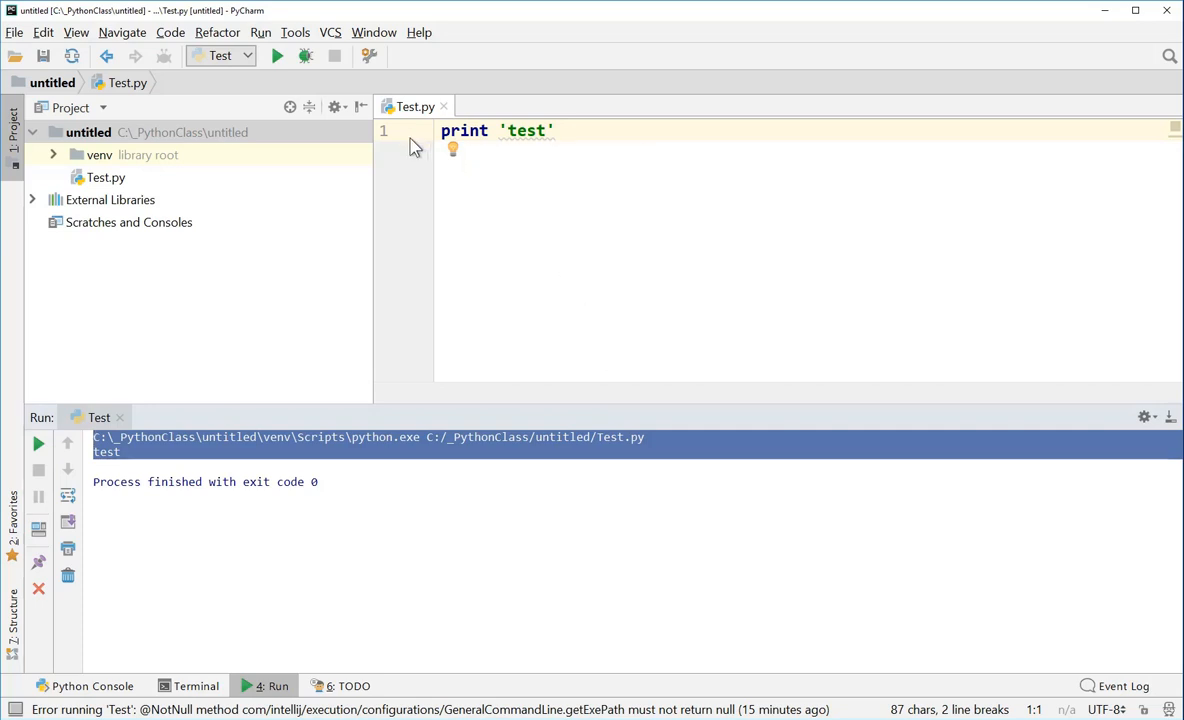
left_click(260, 32)
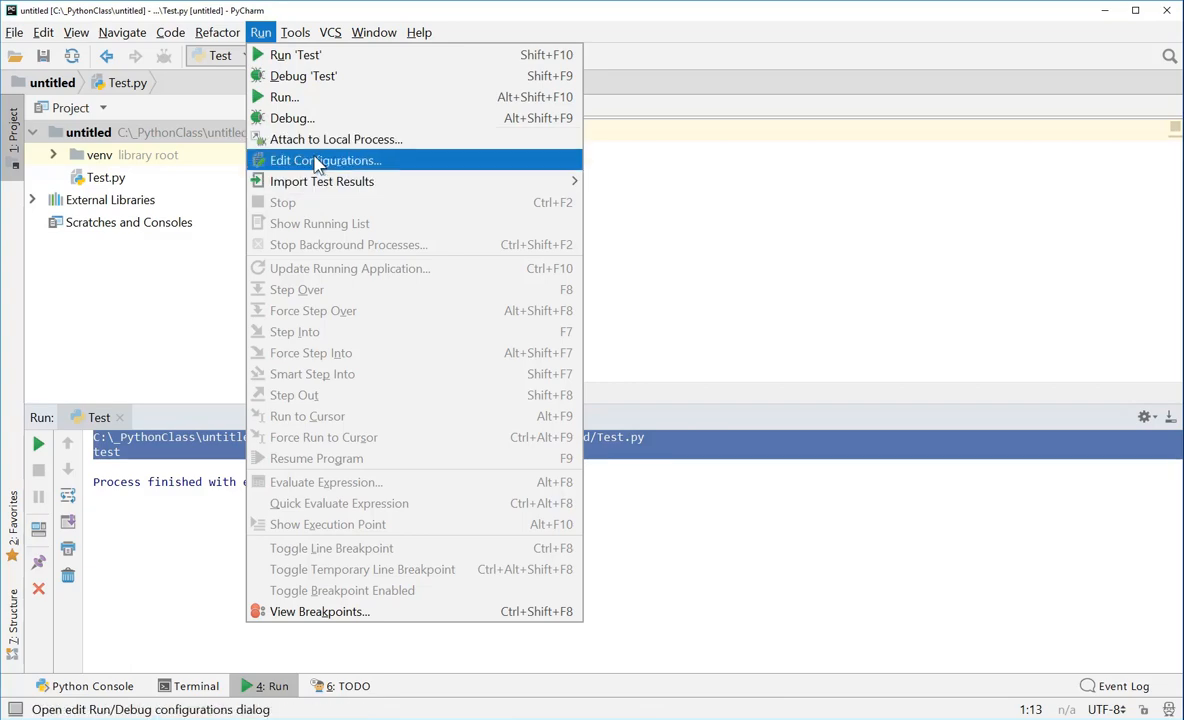
left_click(324, 160)
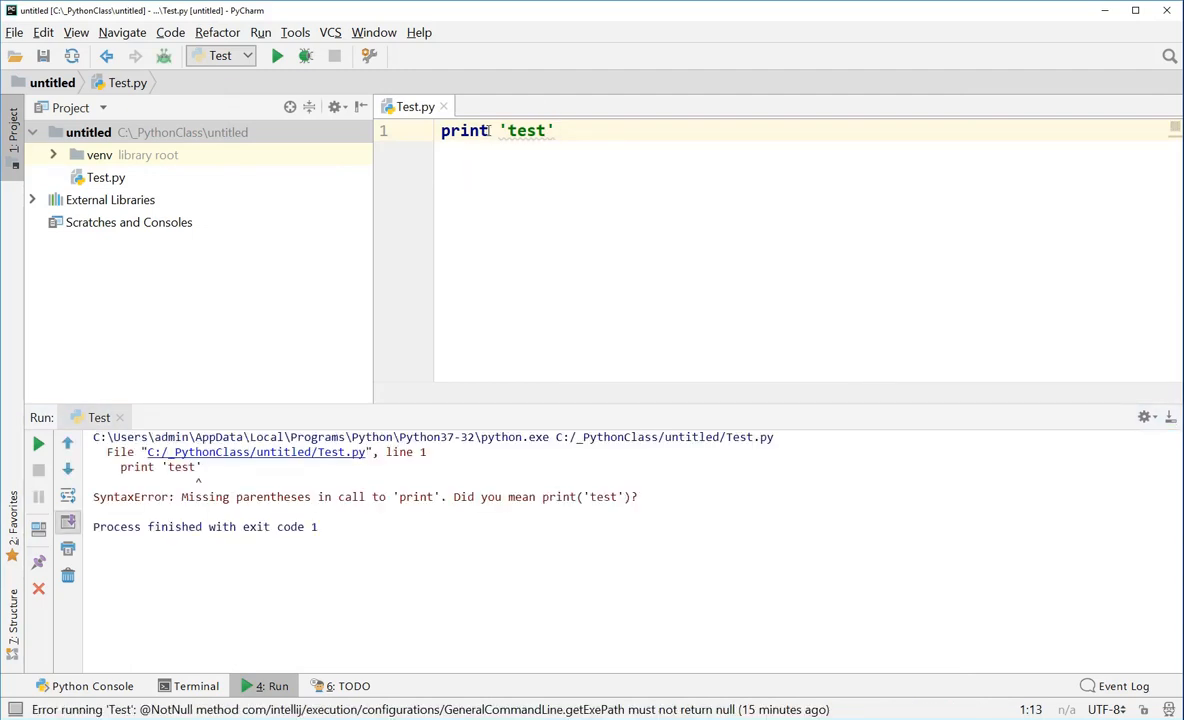
Change the line to print('test') and rerun Test.py so it prints test with exit code 0
type("(")
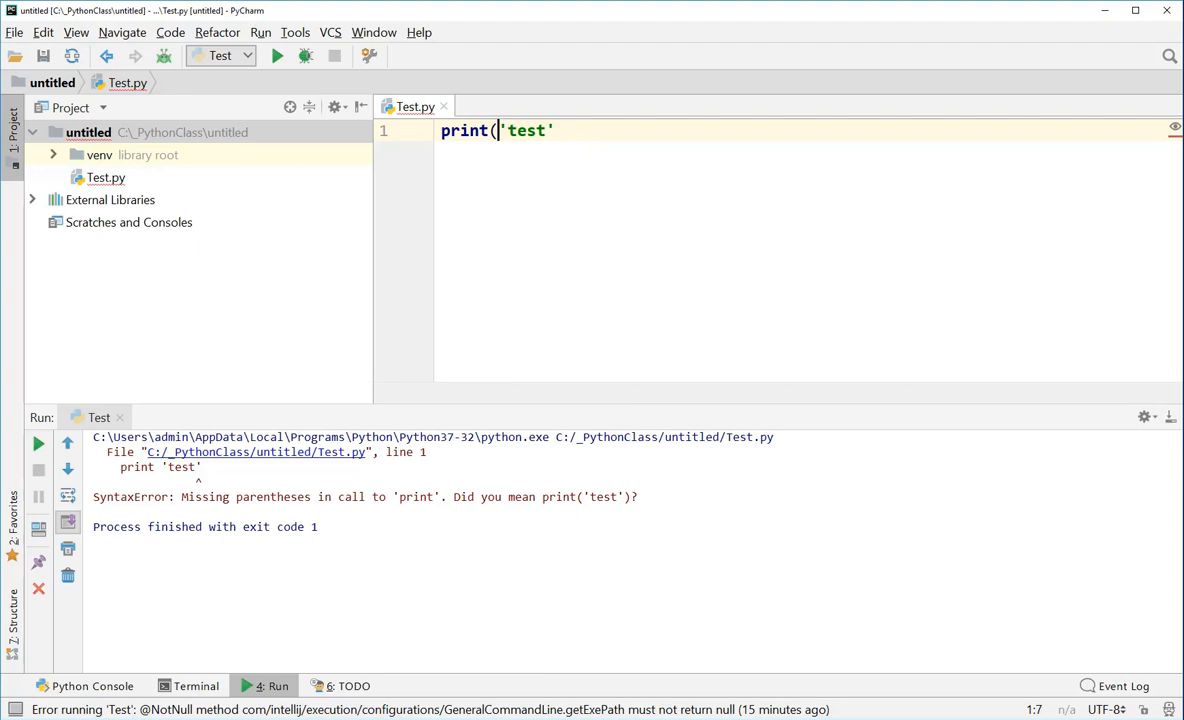
type(")")
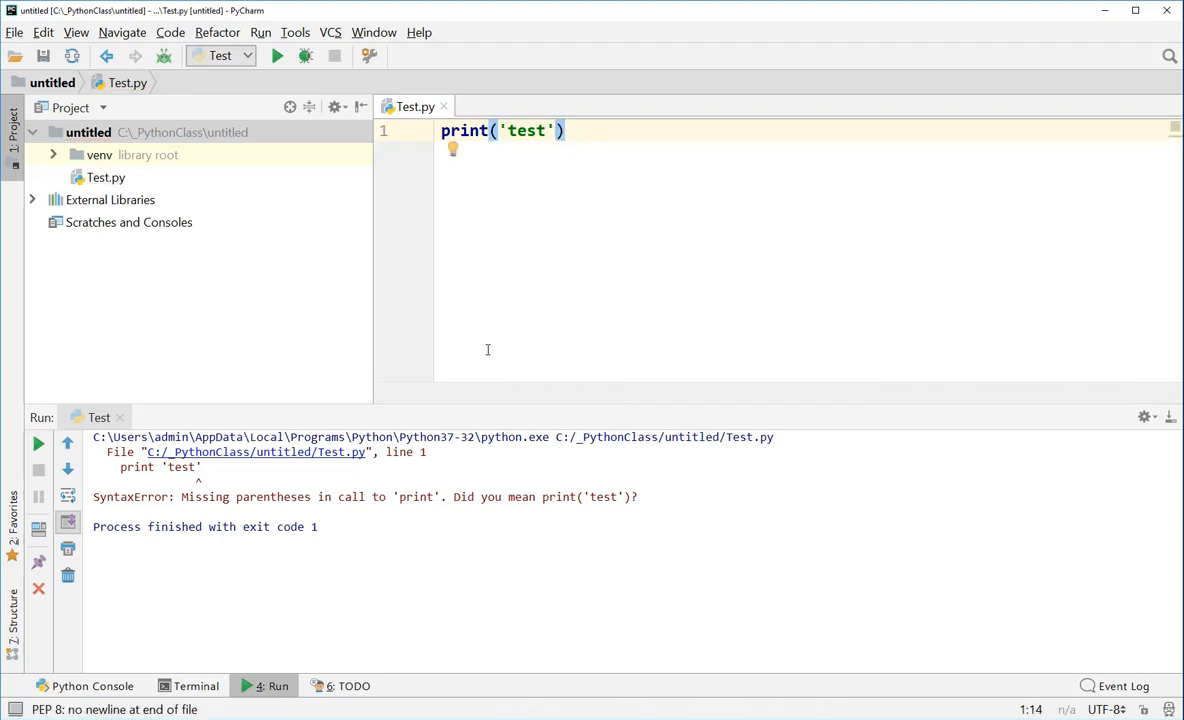
left_click(276, 56)
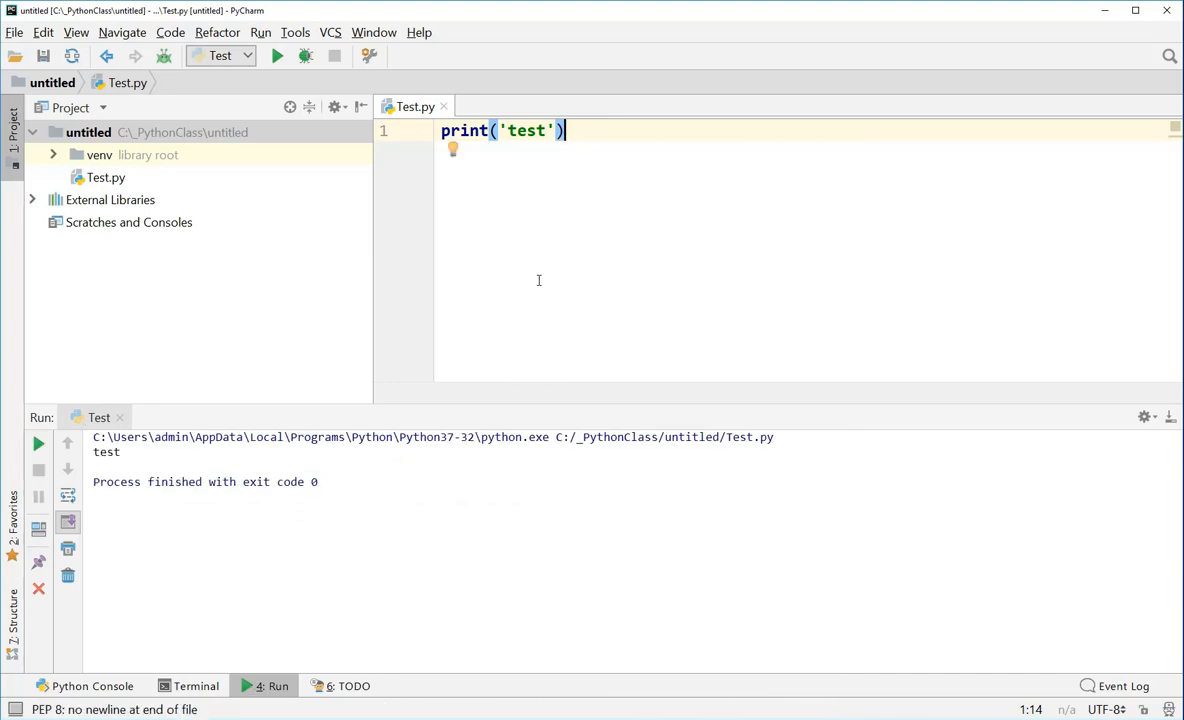
mouse_move(344, 272)
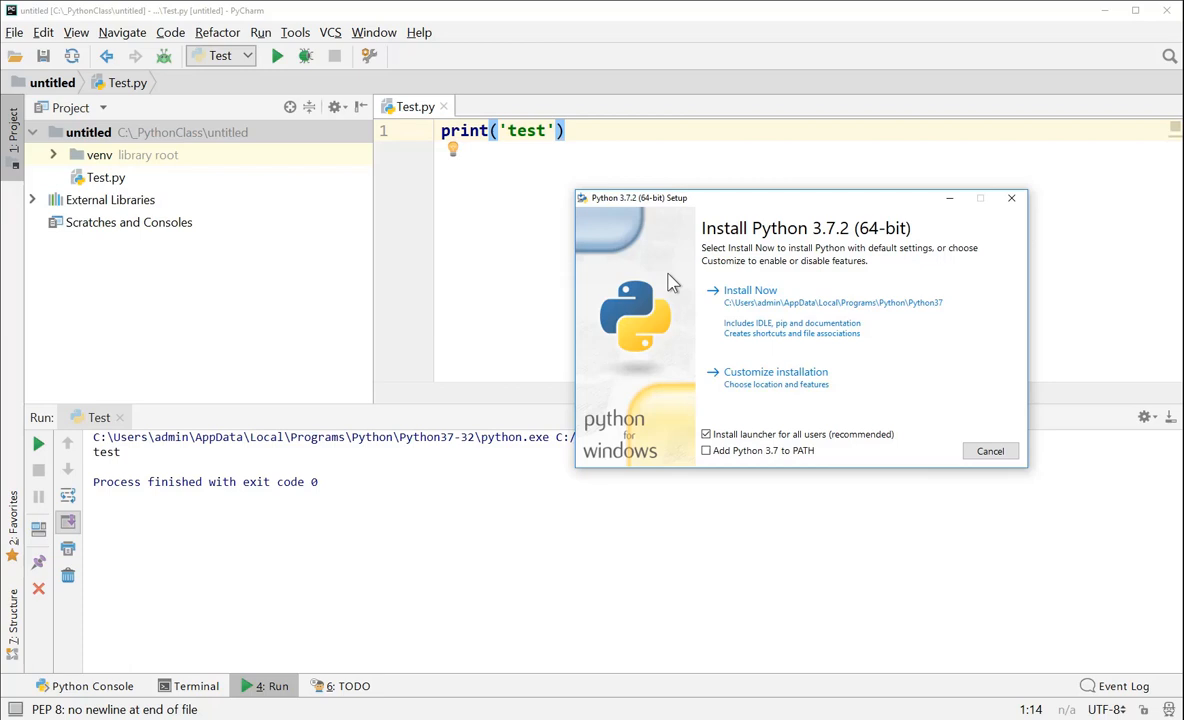
mouse_move(760, 280)
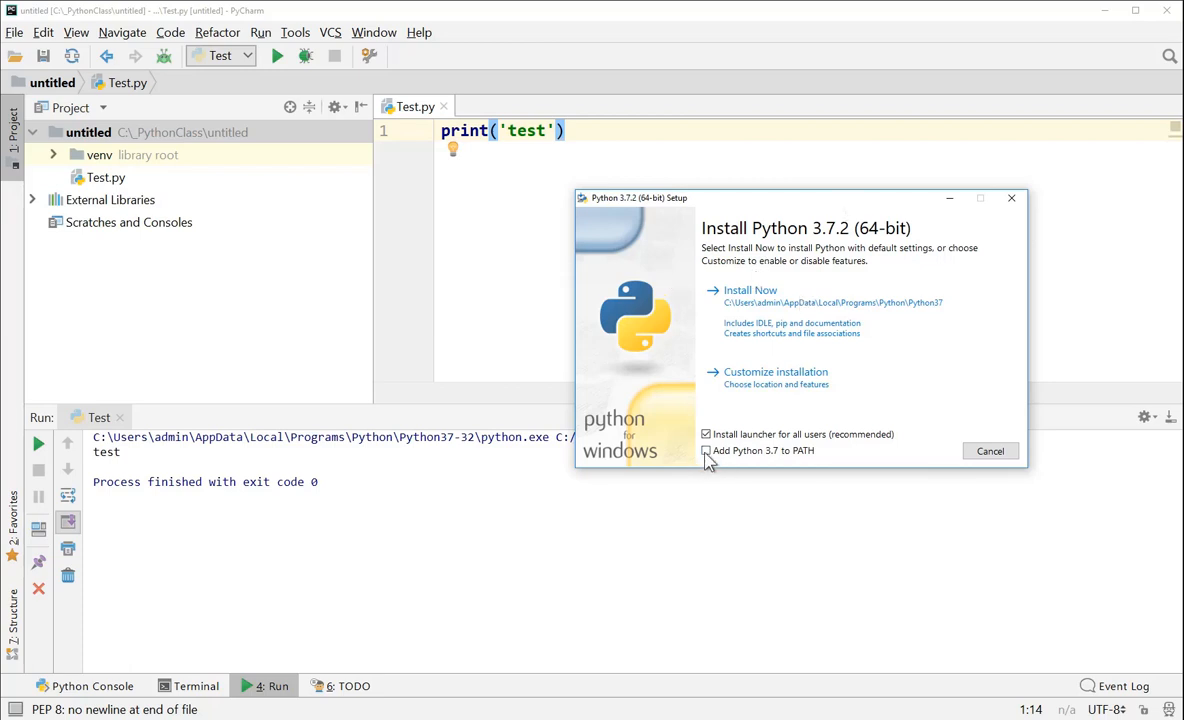
Tick 'Add Python 3.7 to PATH' and proceed to a customized installation
left_click(706, 450)
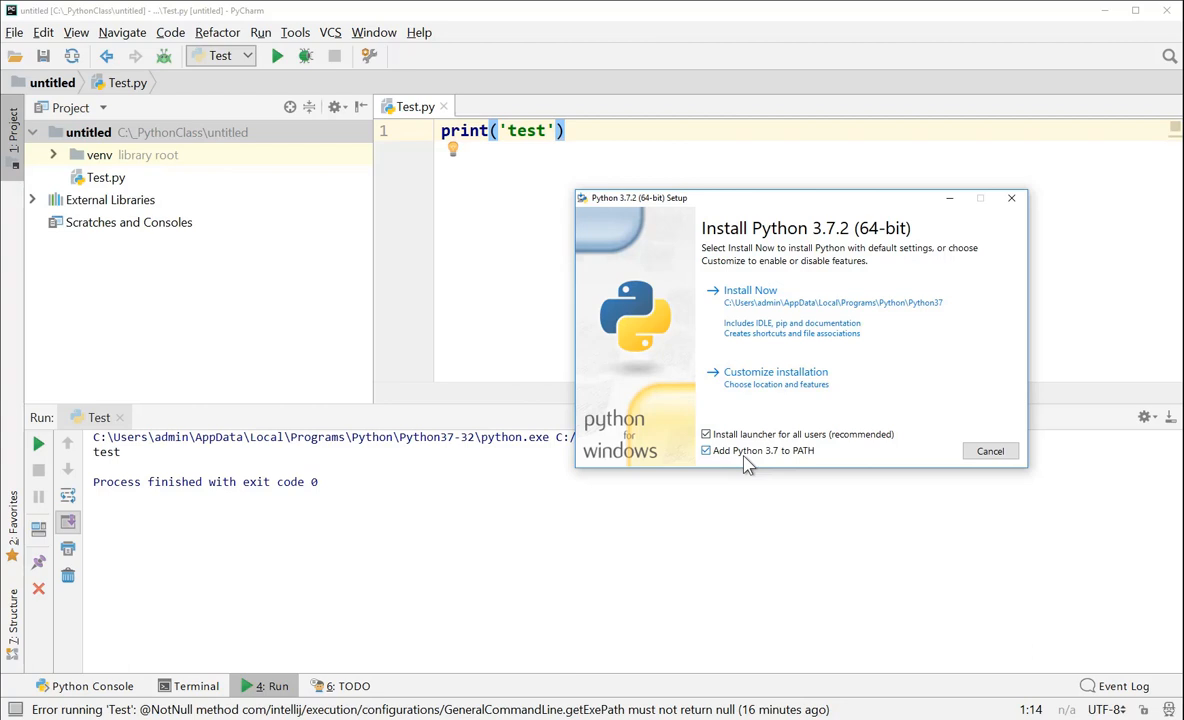
mouse_move(776, 378)
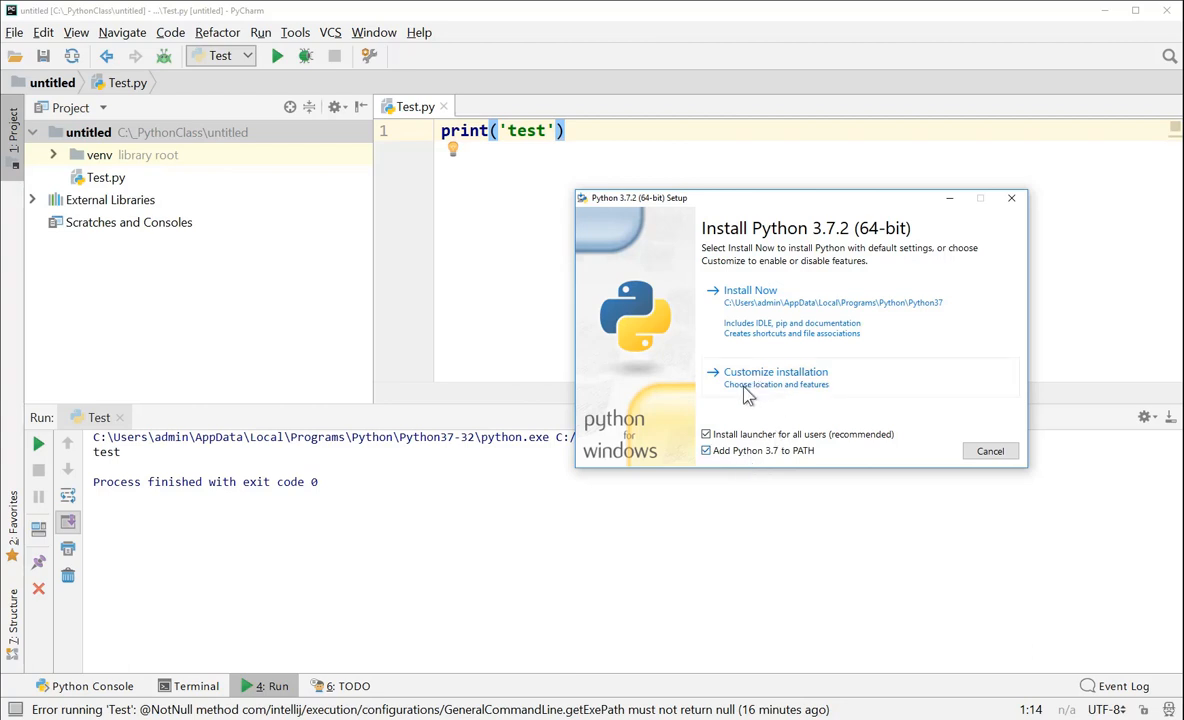
mouse_move(732, 388)
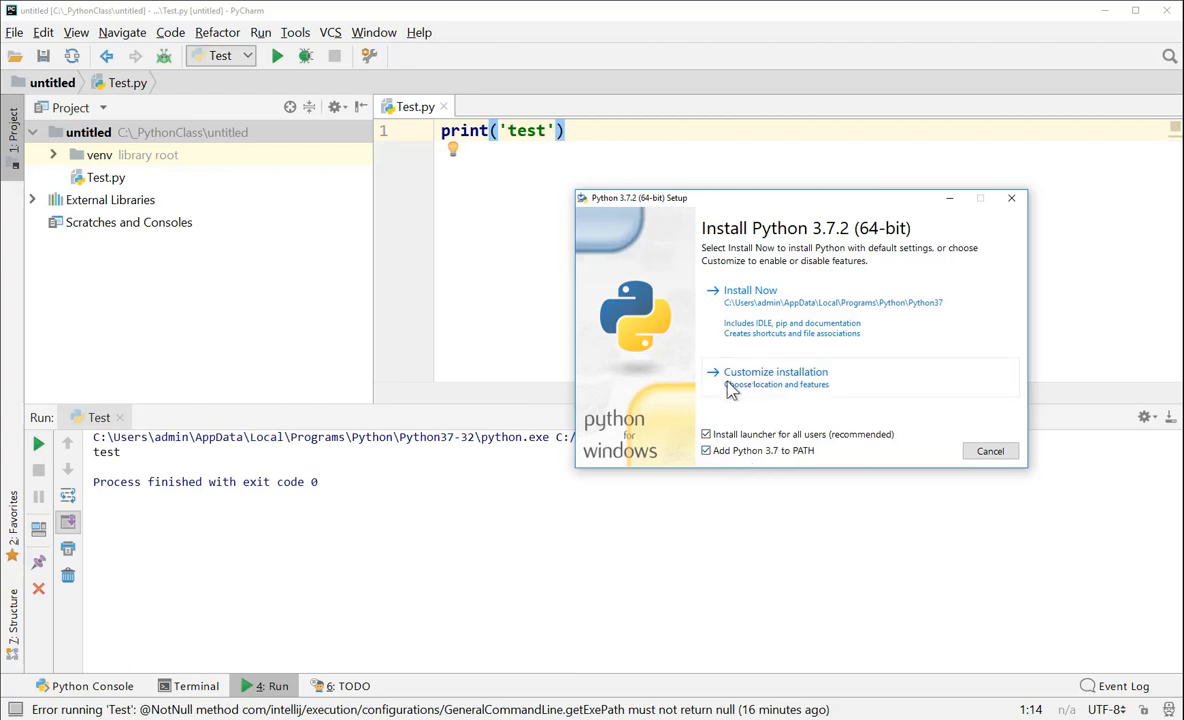
mouse_move(808, 318)
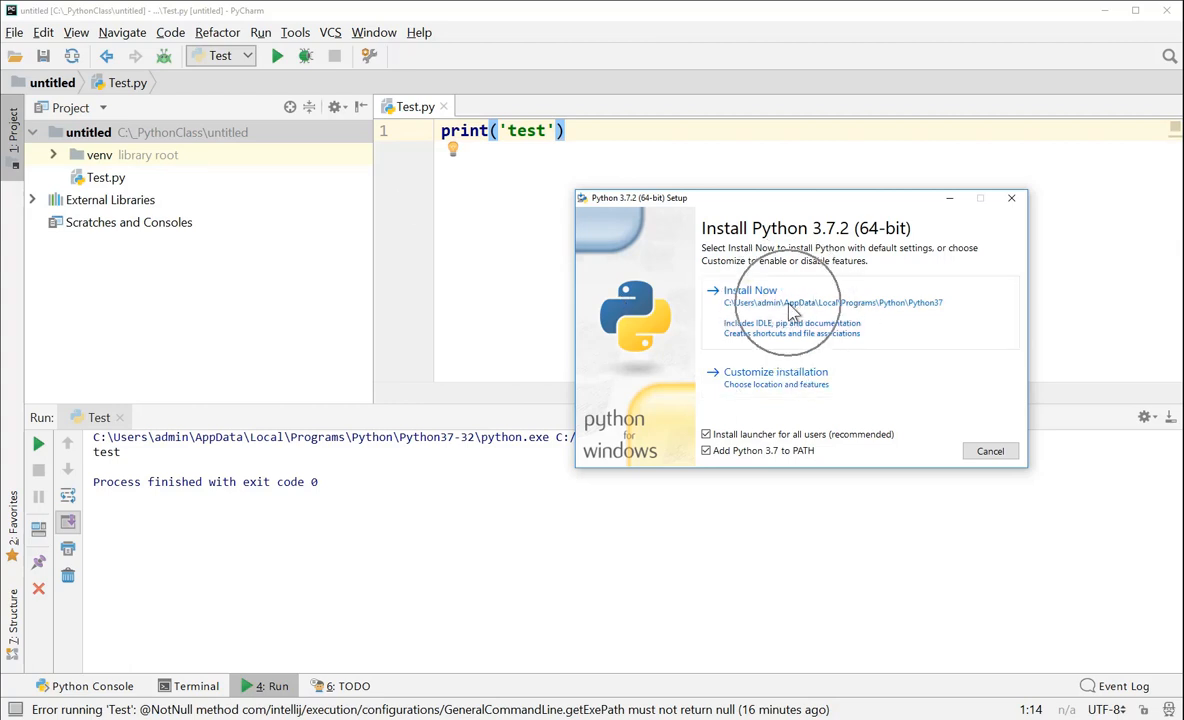
left_click(776, 370)
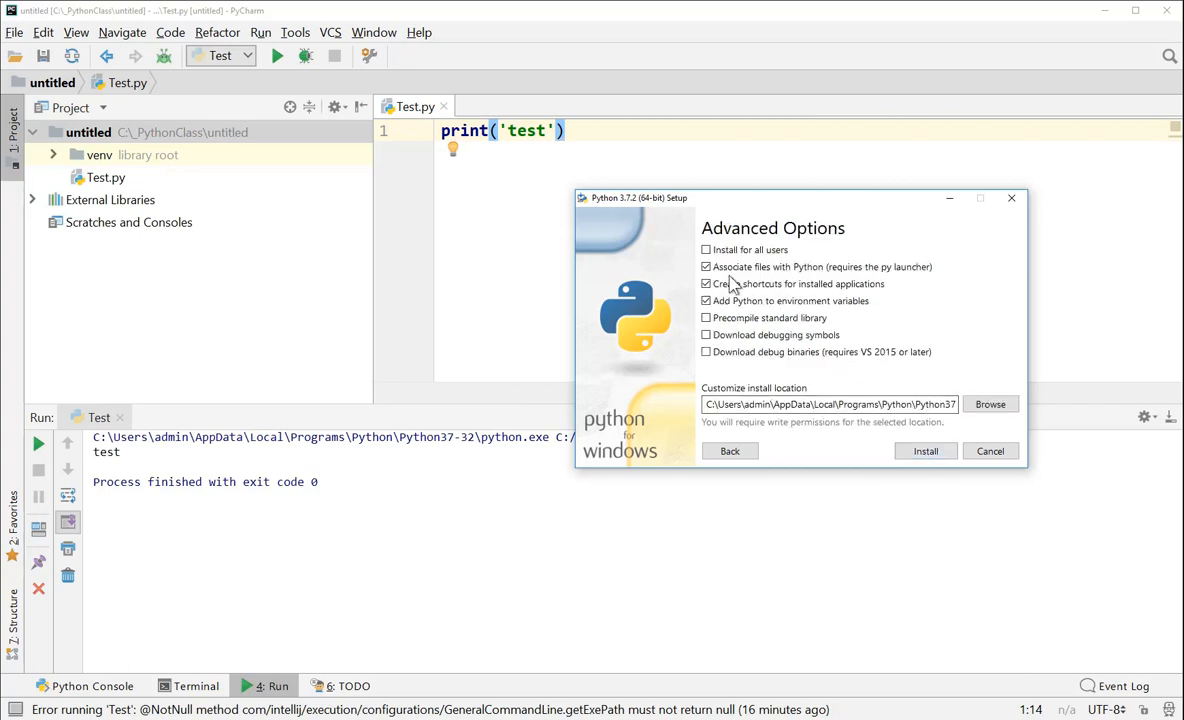
Install Python 3.7 for all users into C:\Python37 and start the installation
left_click(706, 248)
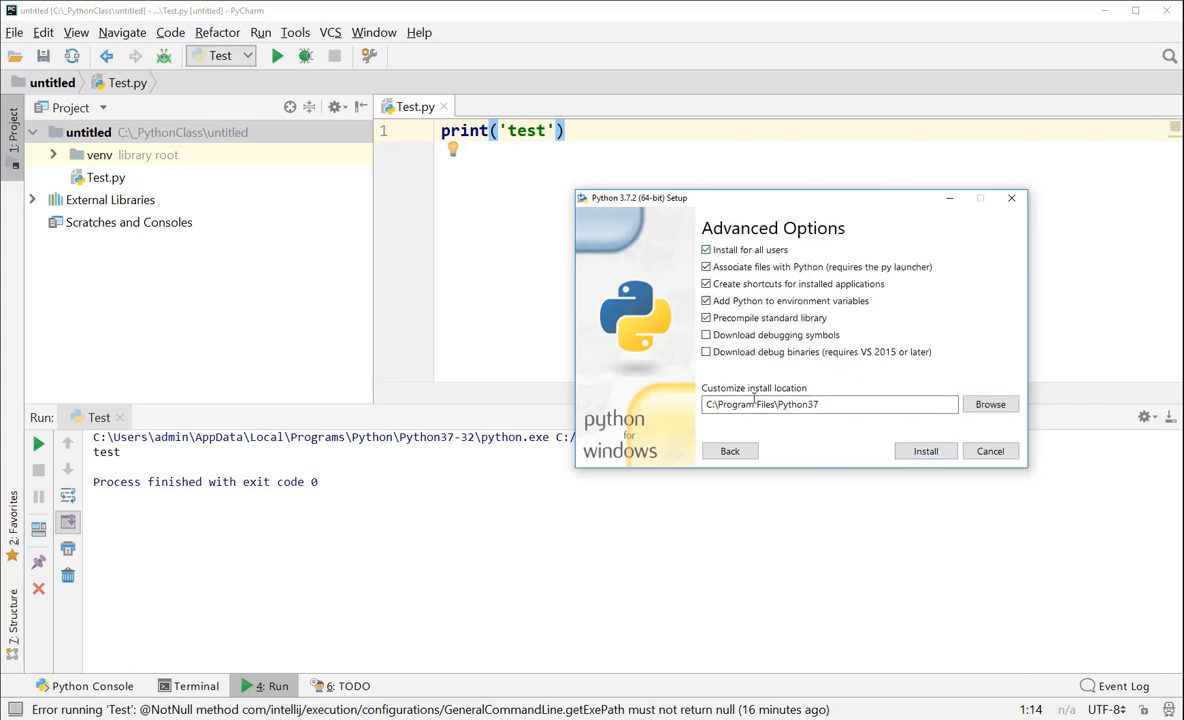
double_click(734, 404)
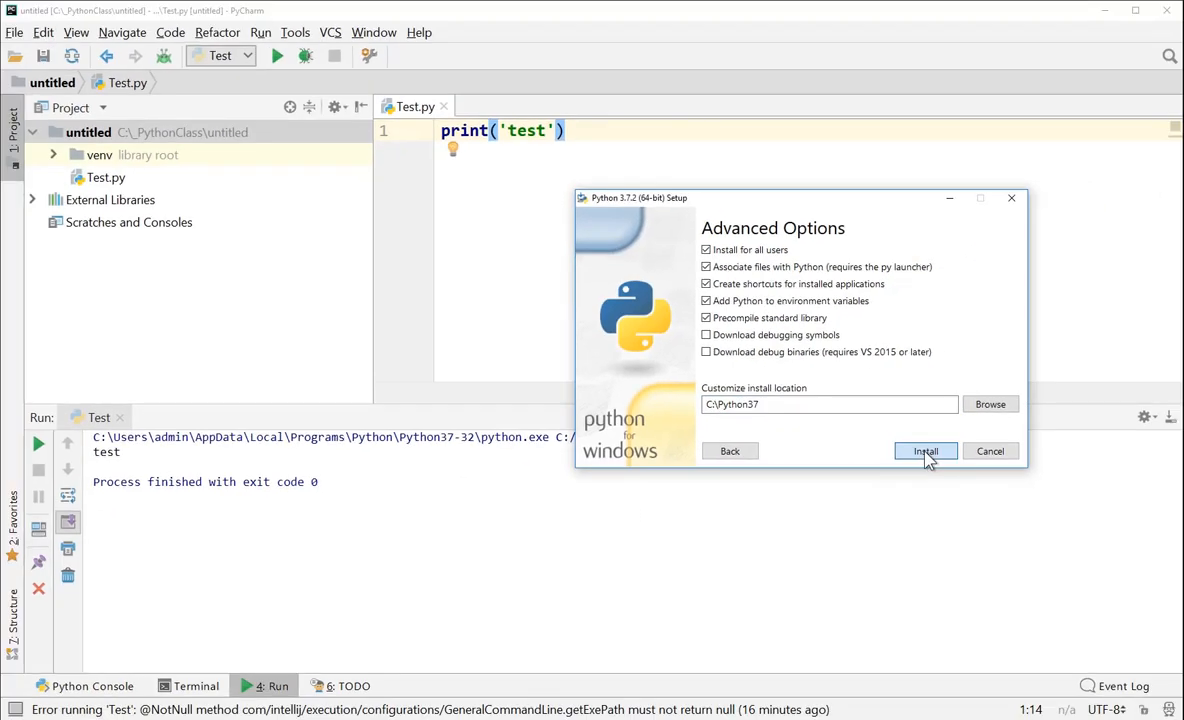
left_click(924, 452)
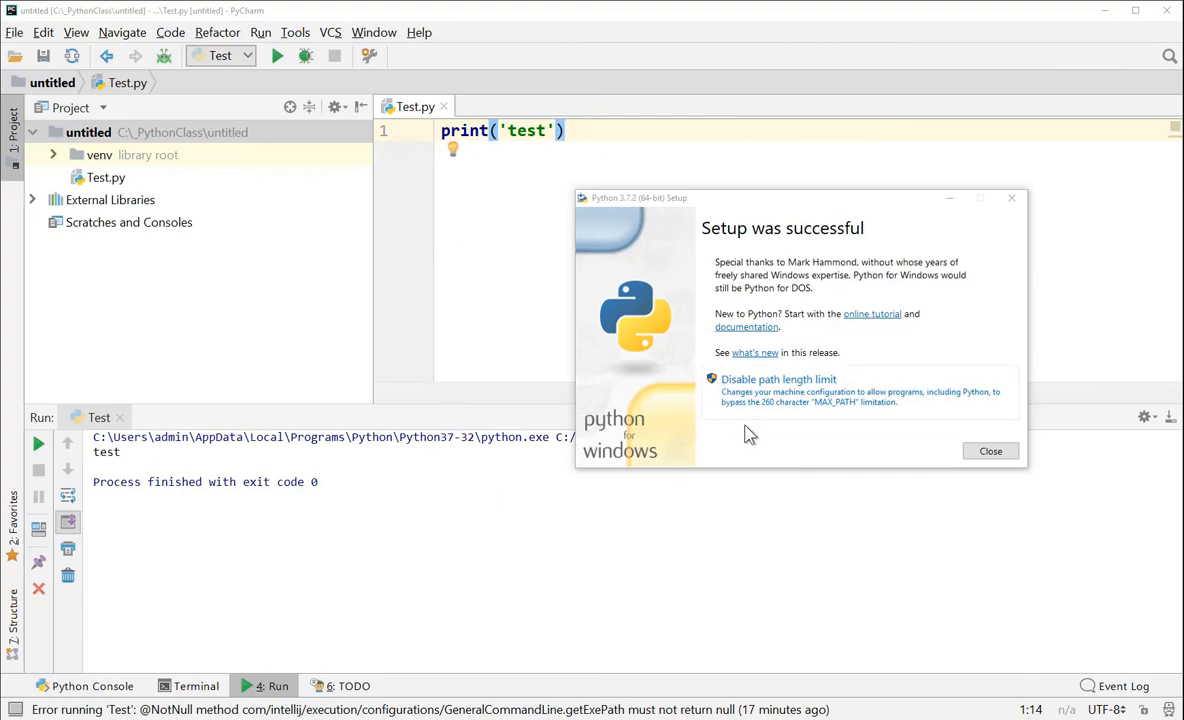
mouse_move(768, 402)
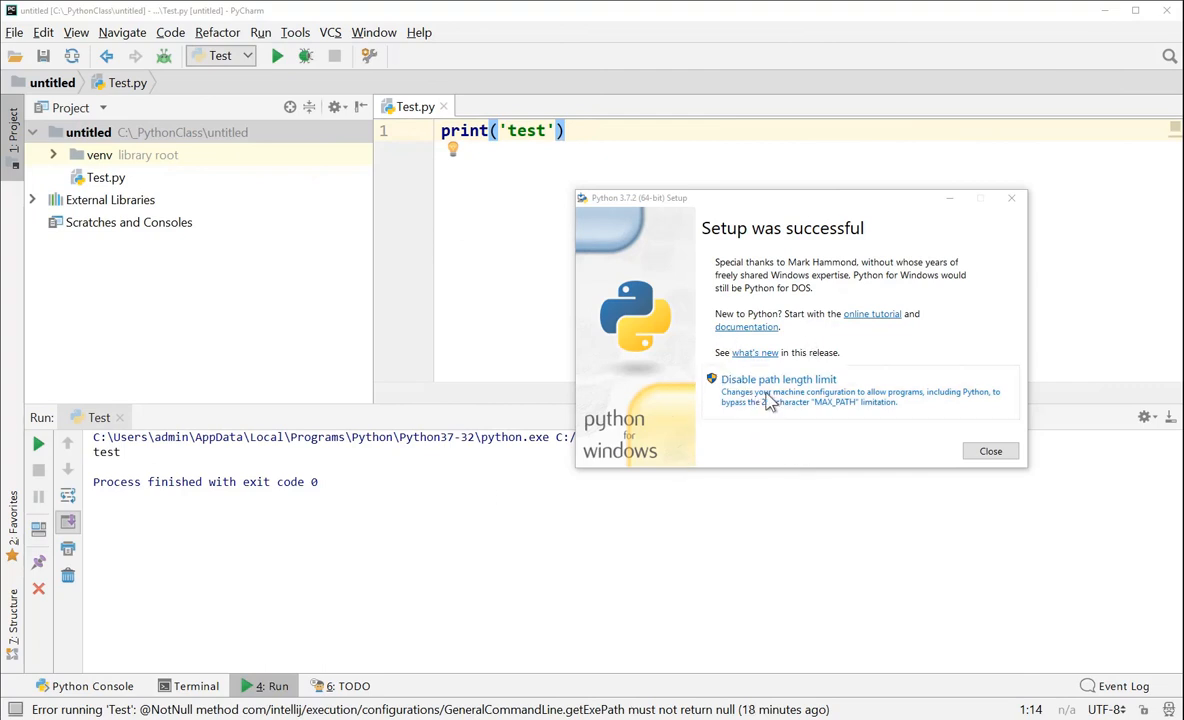
Close the finished Python 3.7.2 installer
left_click(988, 452)
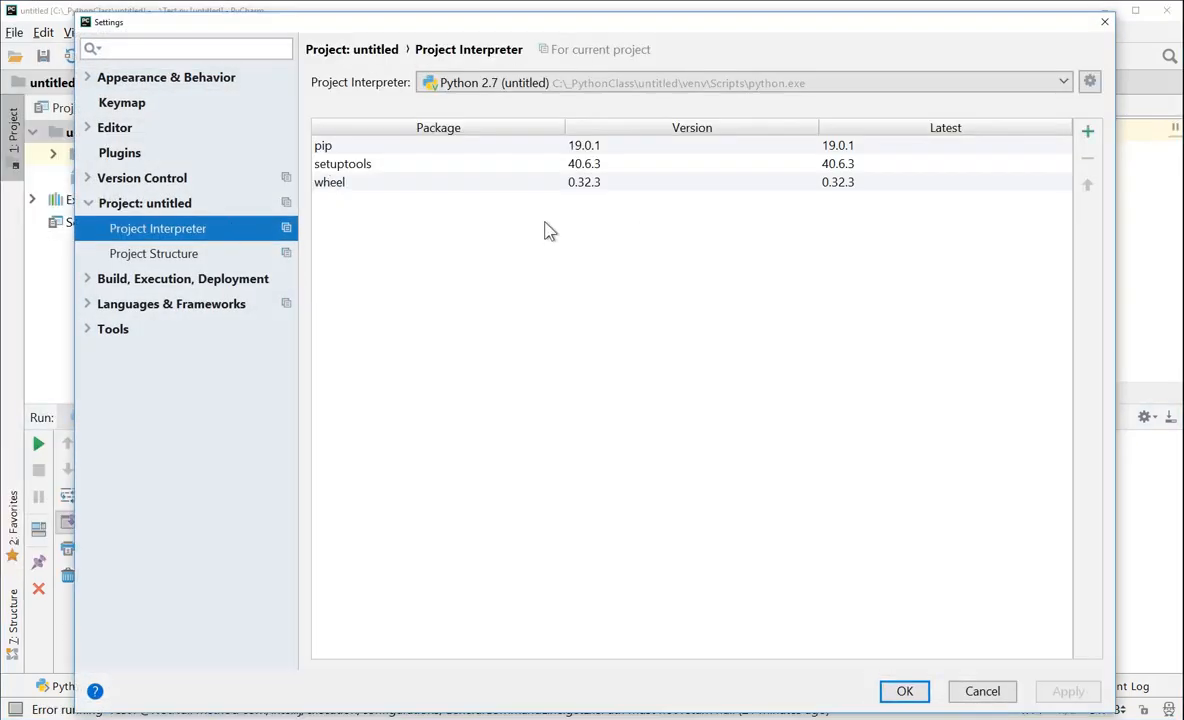
mouse_move(626, 124)
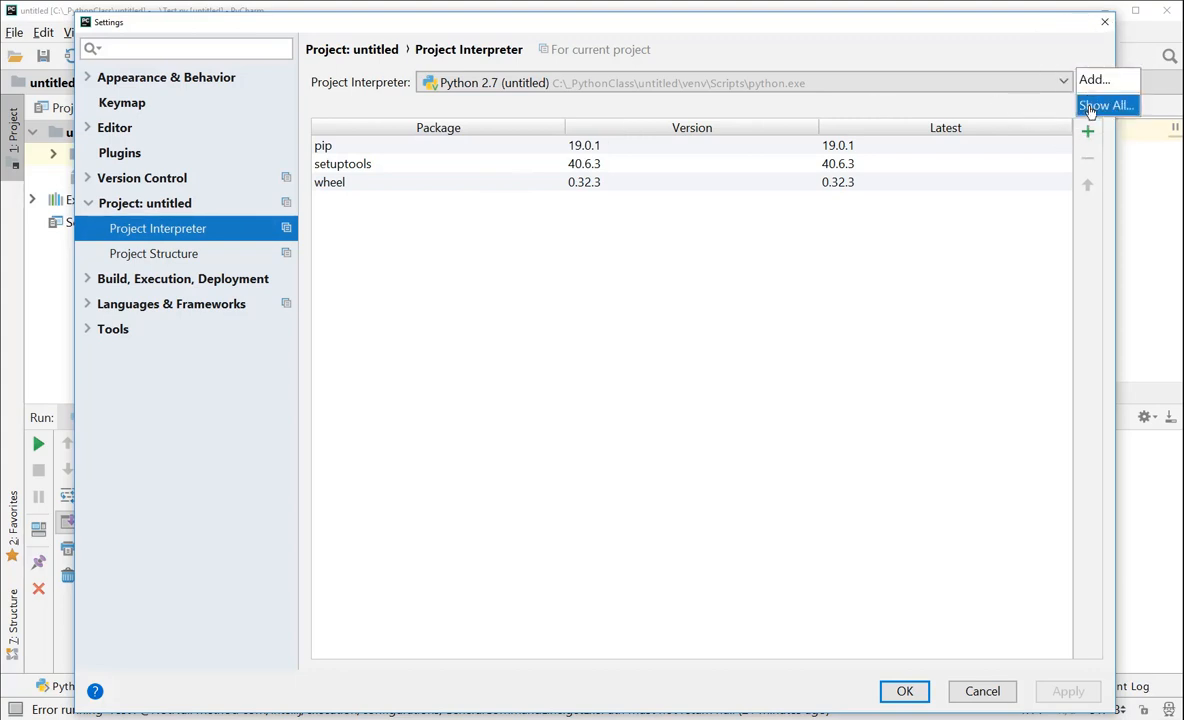
Add a new Virtualenv interpreter and browse the C drive for its base interpreter
left_click(1094, 80)
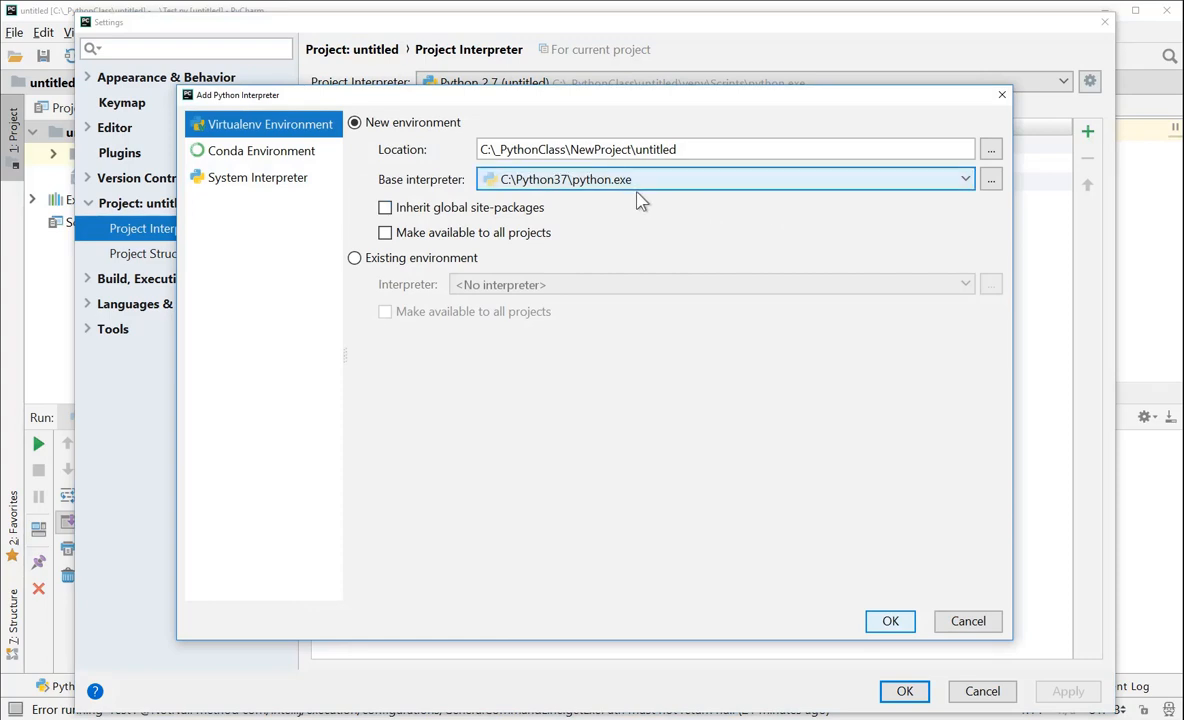
left_click(964, 180)
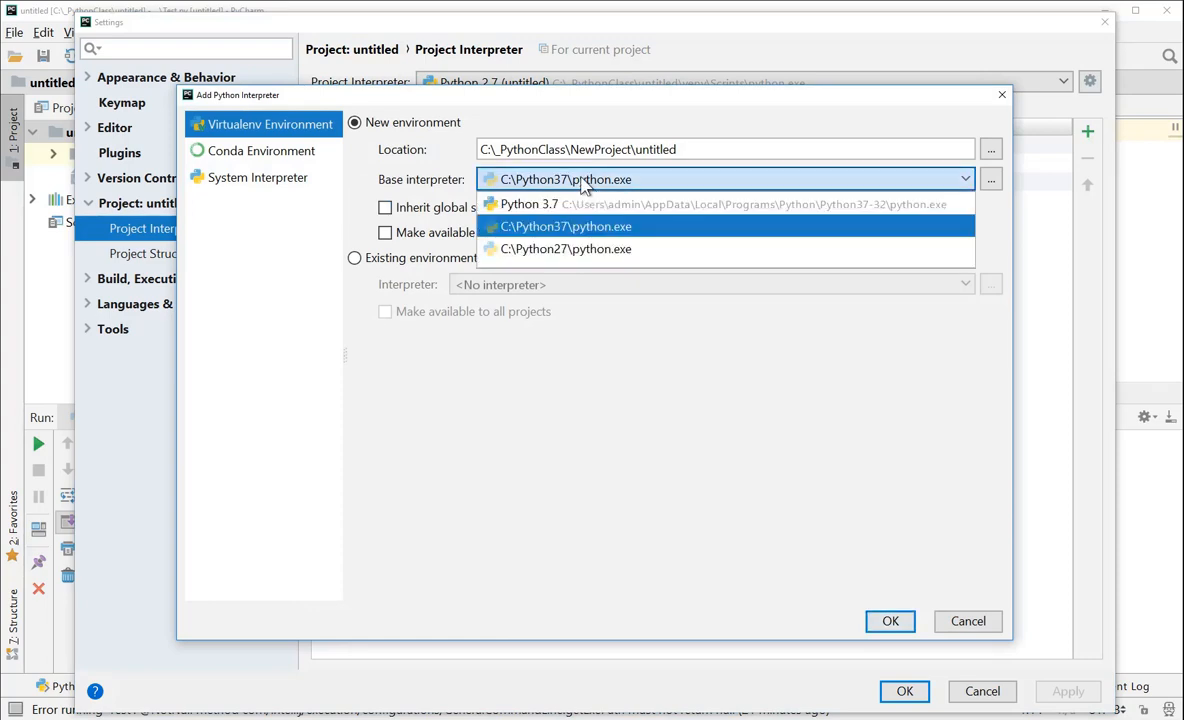
mouse_move(578, 244)
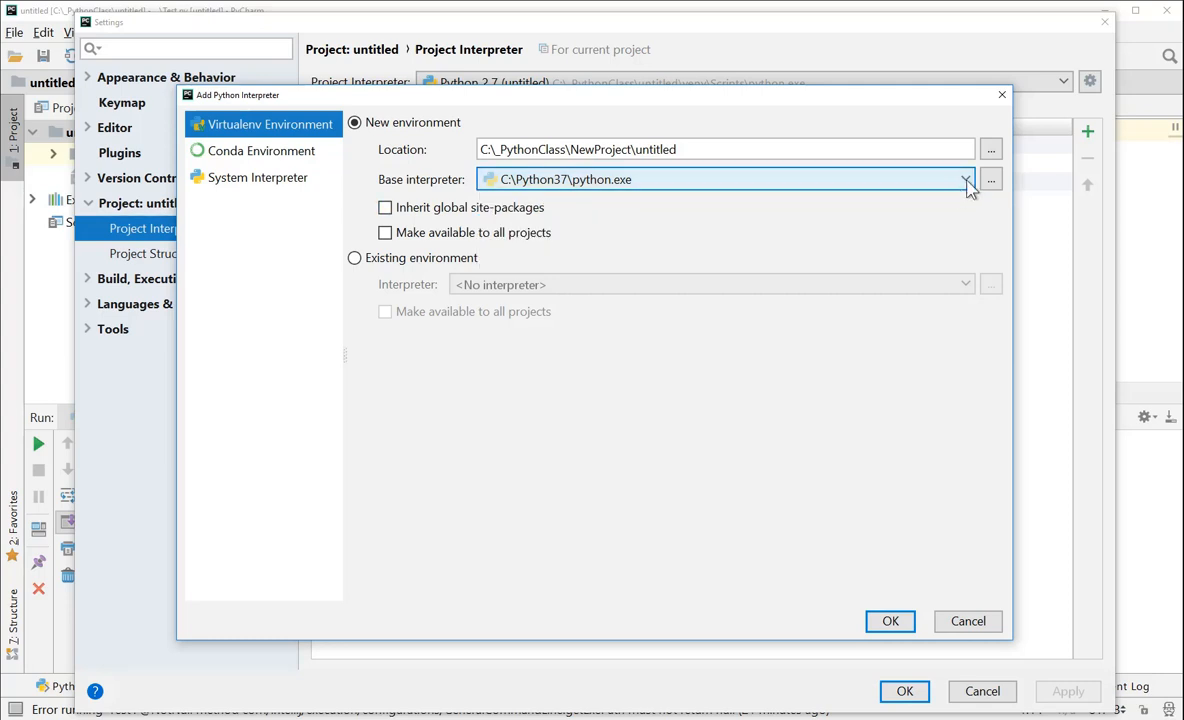
left_click(964, 180)
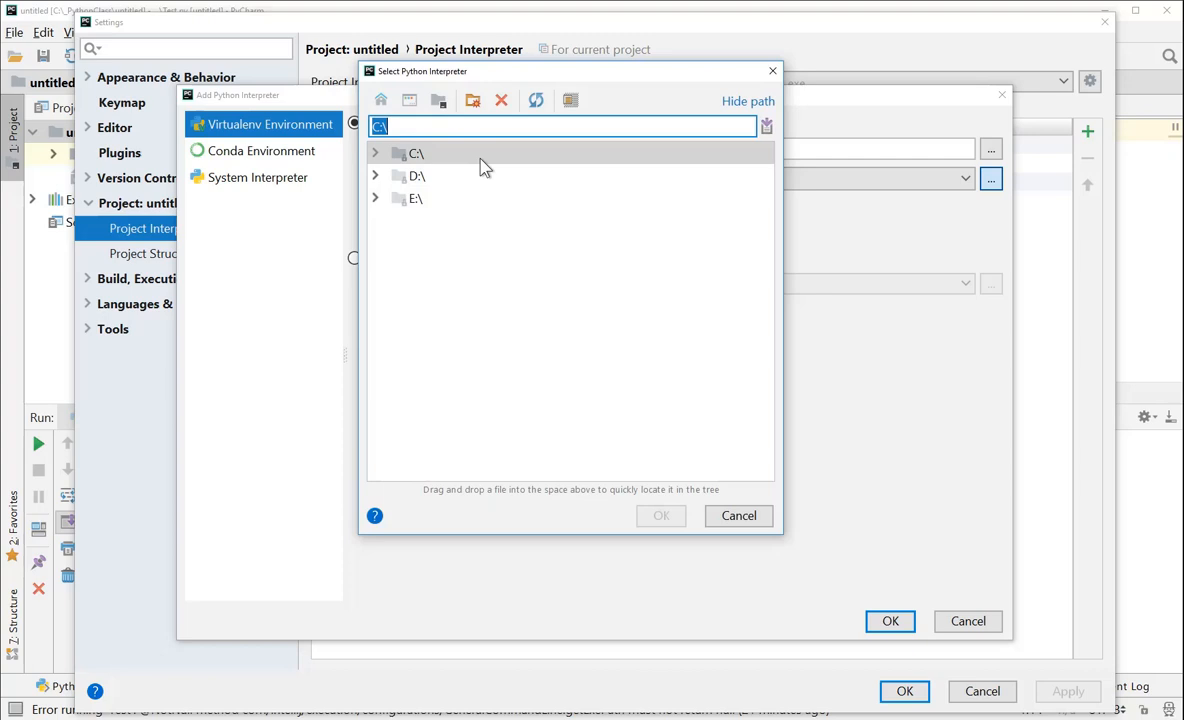
left_click(376, 152)
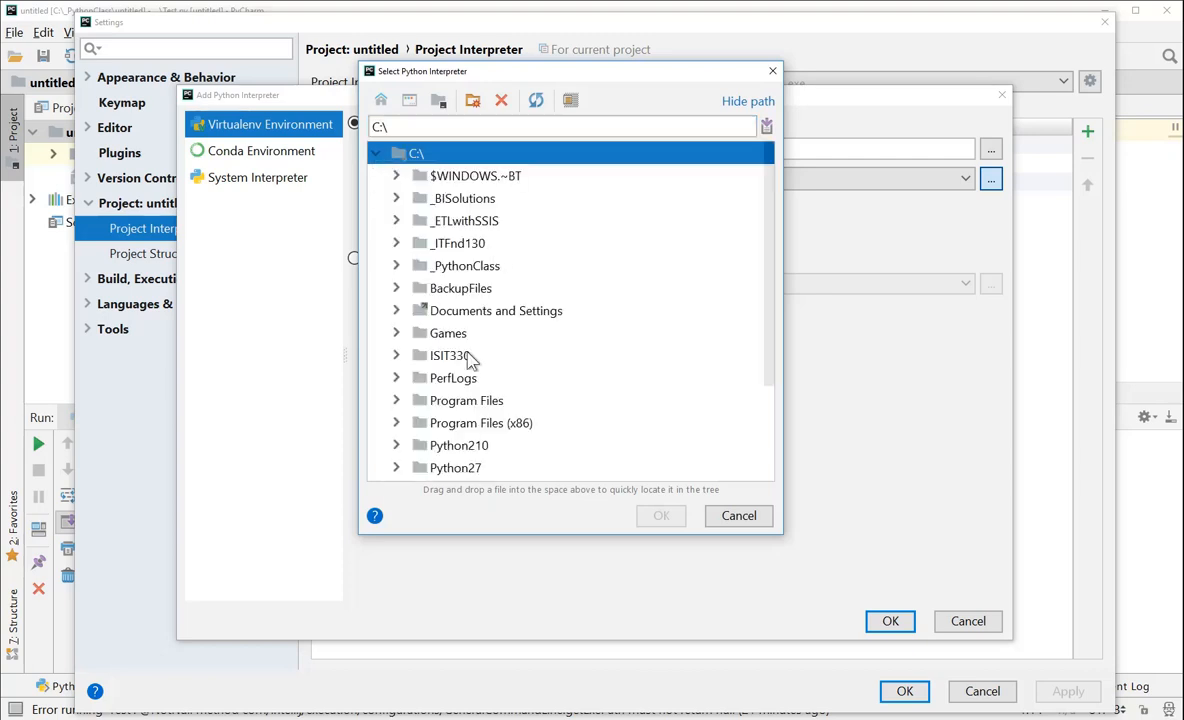
Select C:\Python37\python.exe as the virtualenv's base interpreter and confirm
left_click(396, 358)
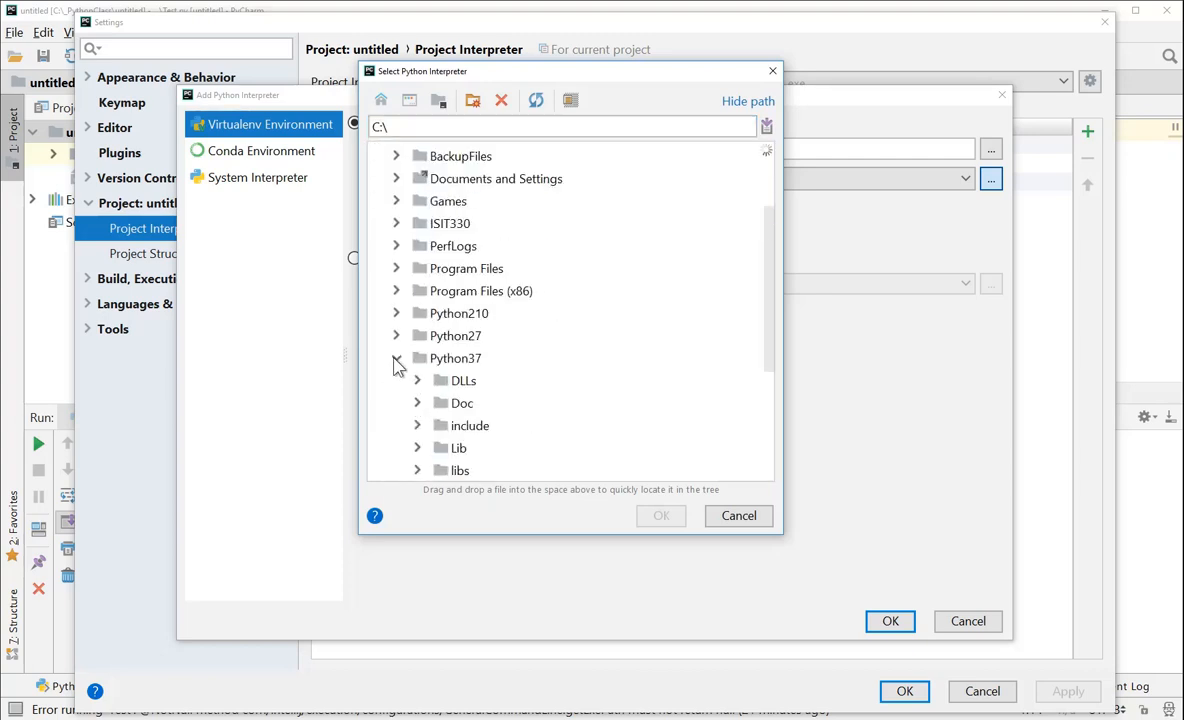
left_click(454, 356)
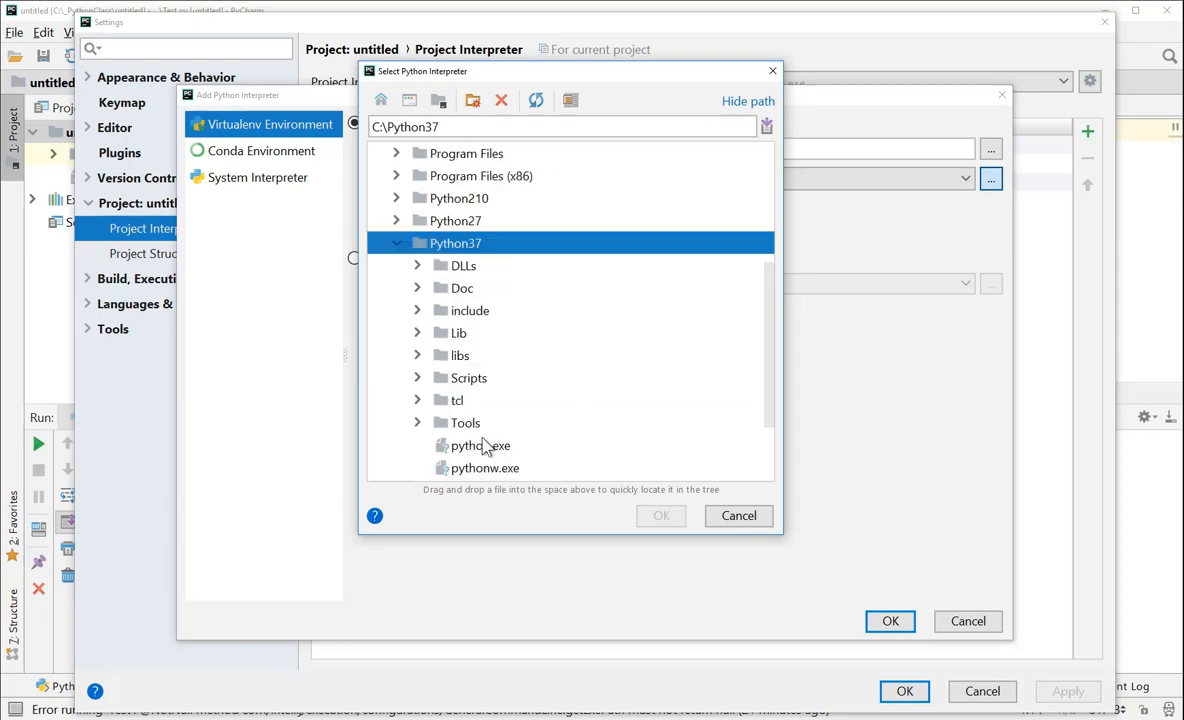
left_click(480, 444)
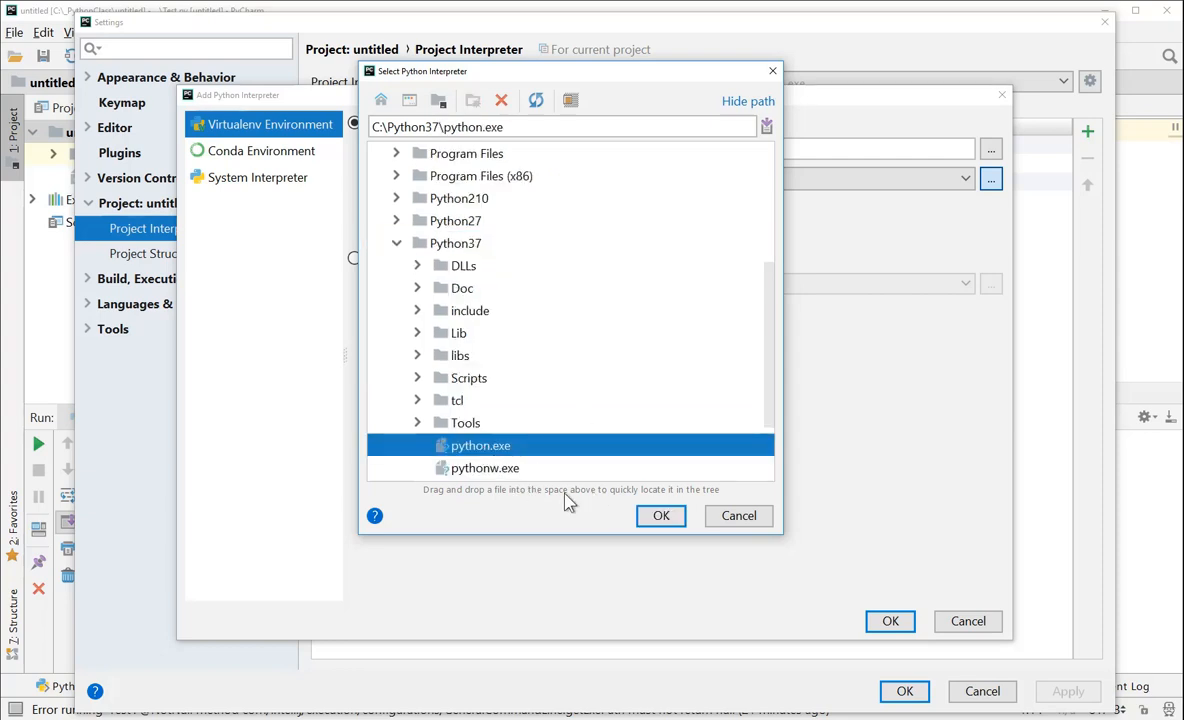
left_click(660, 516)
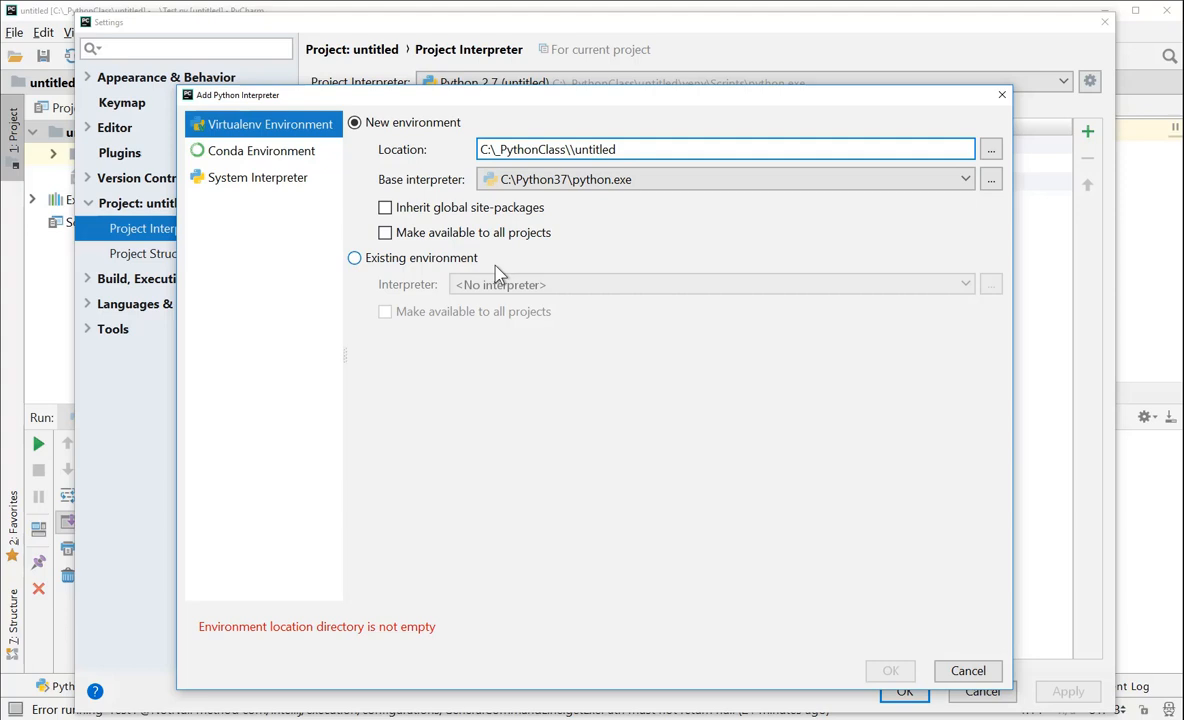
mouse_move(478, 322)
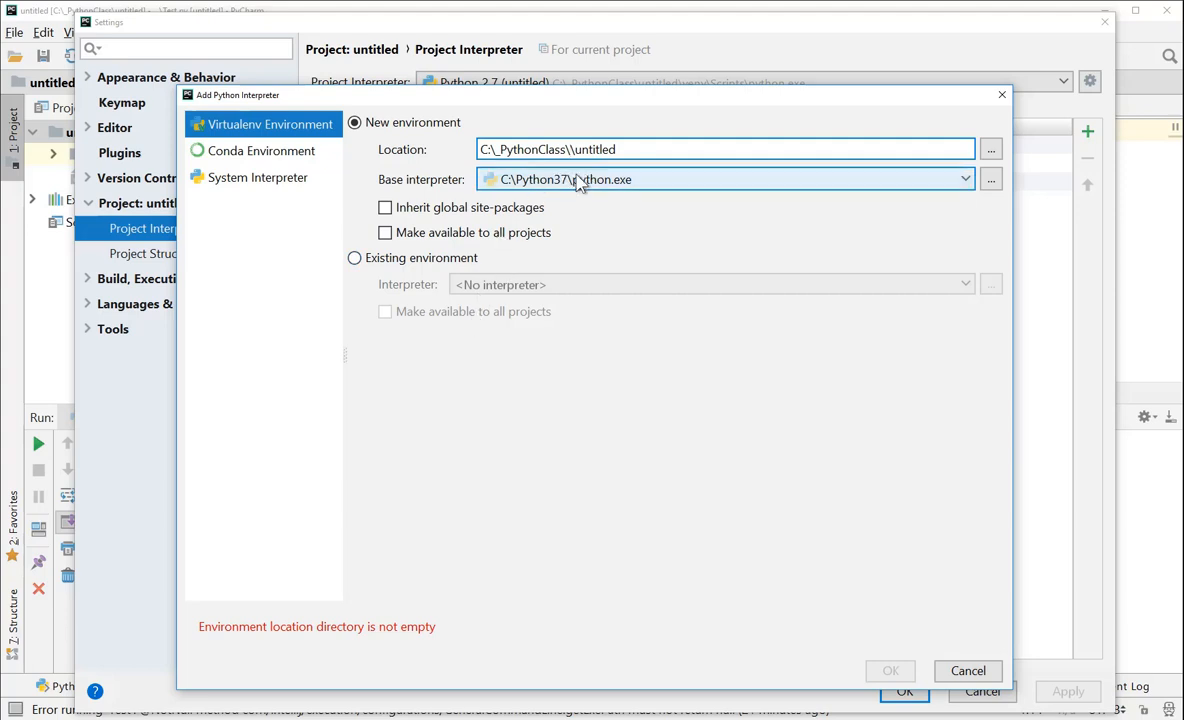
mouse_move(558, 194)
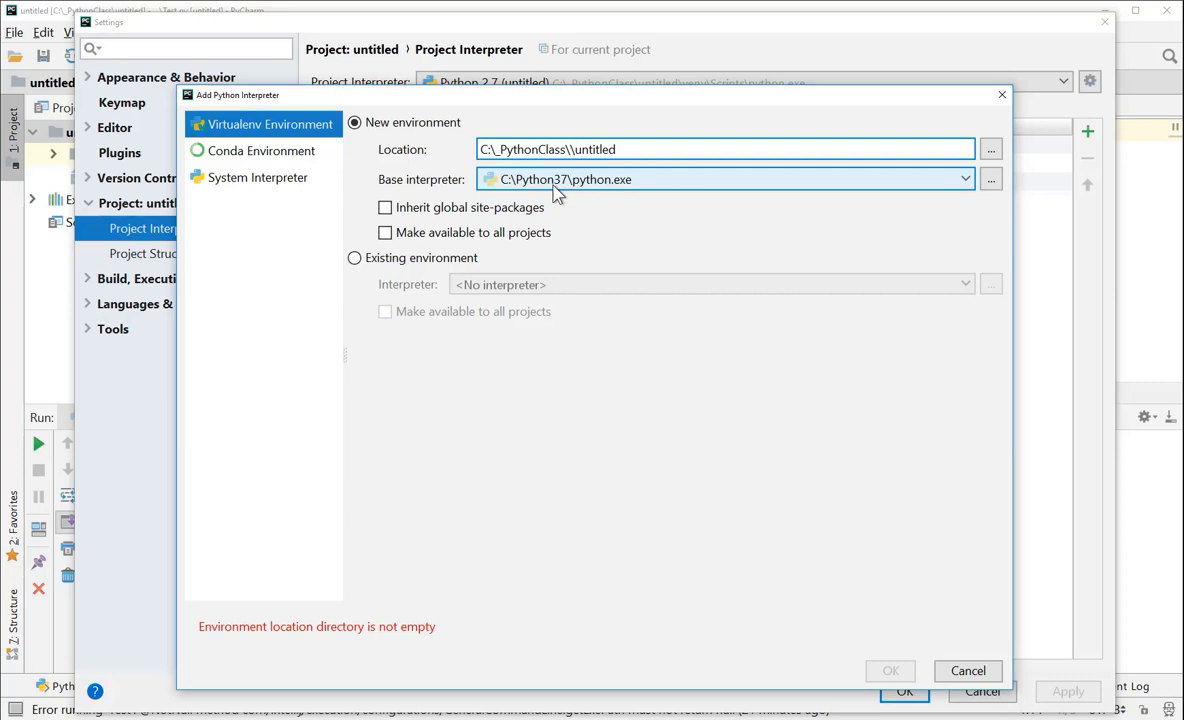
Set the location to C:\_PythonClass\Python37-2\untitled, make it available to all projects, and create the virtualenv
type("Ptyon\\")
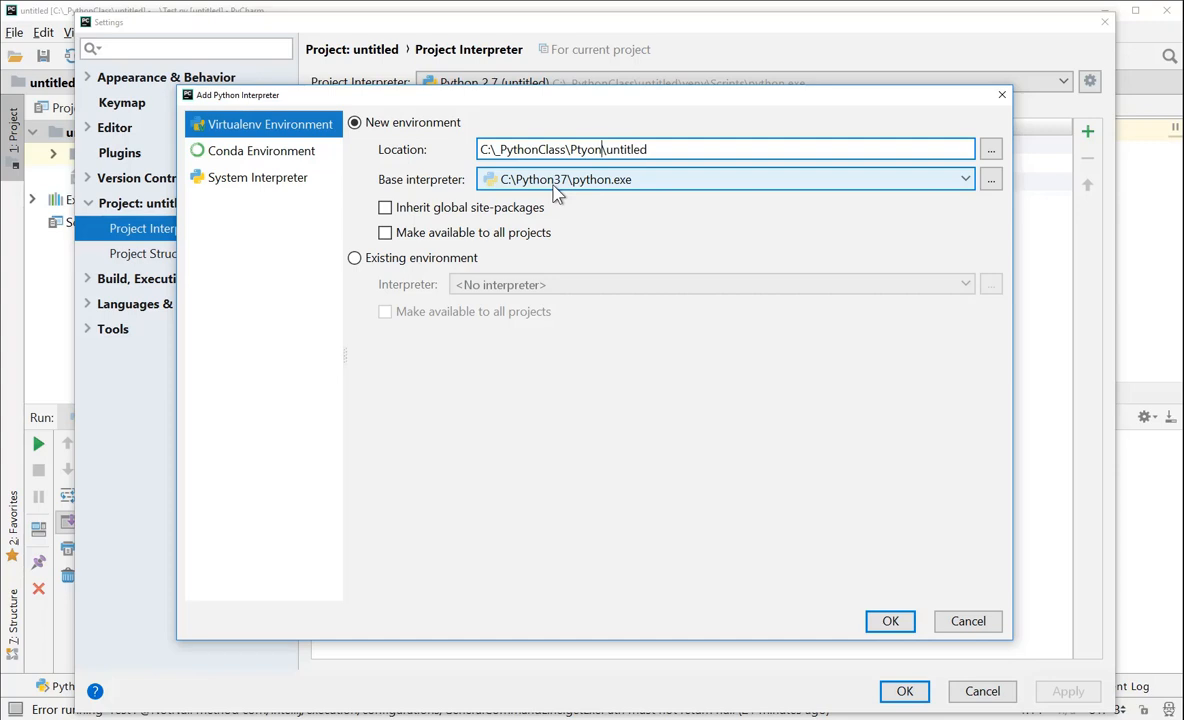
type("Python")
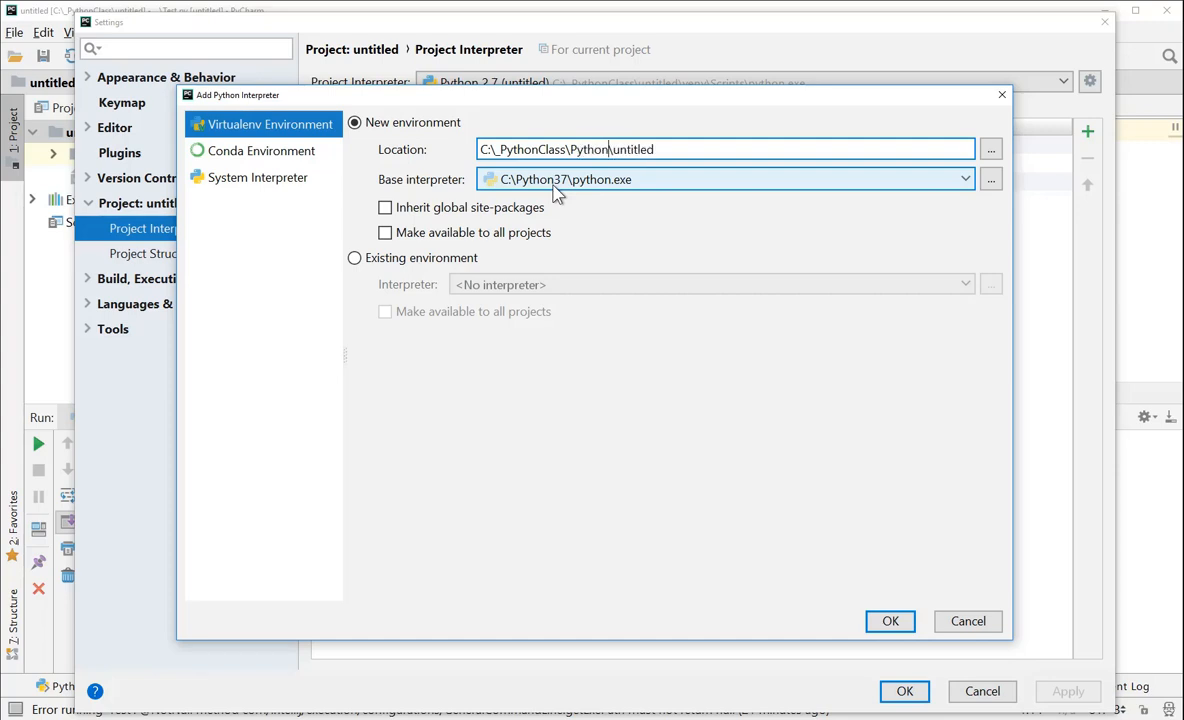
type("37")
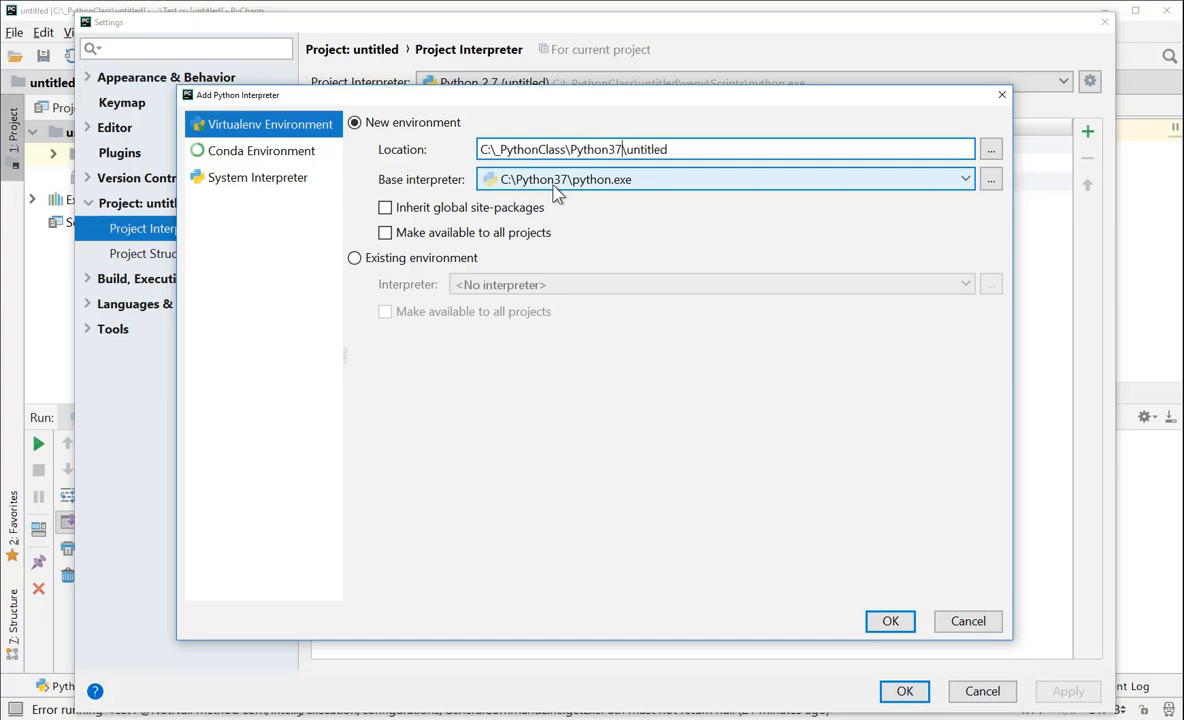
type("-2")
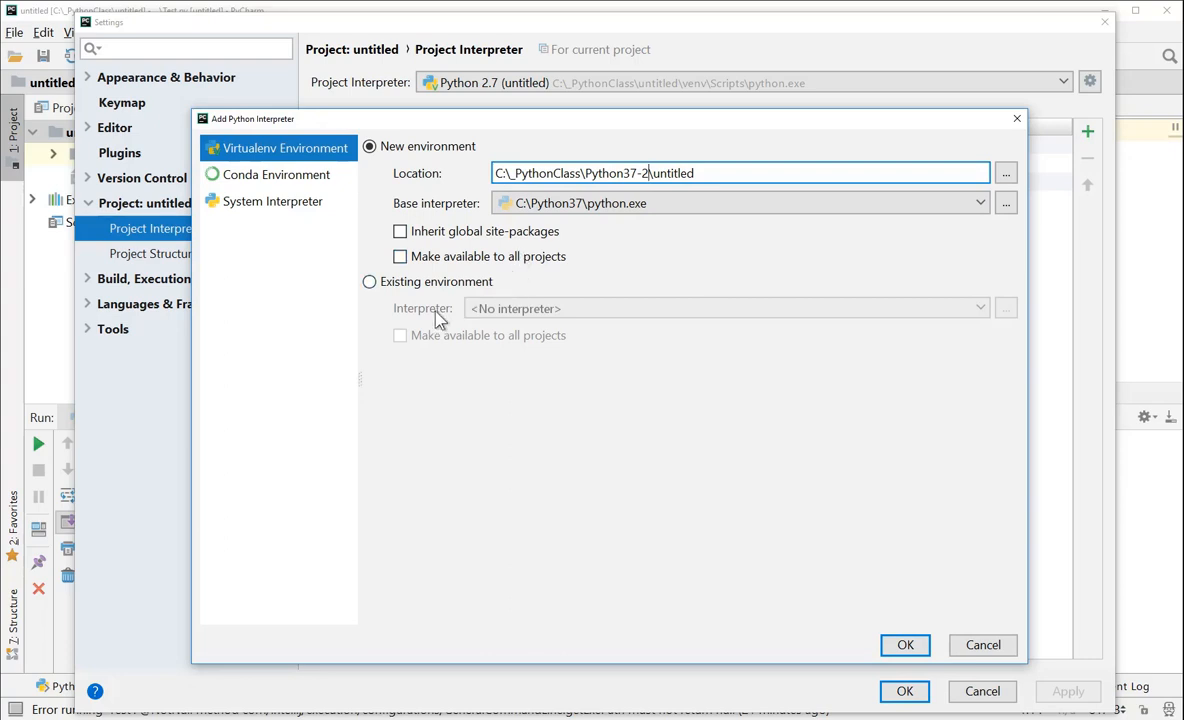
left_click(400, 256)
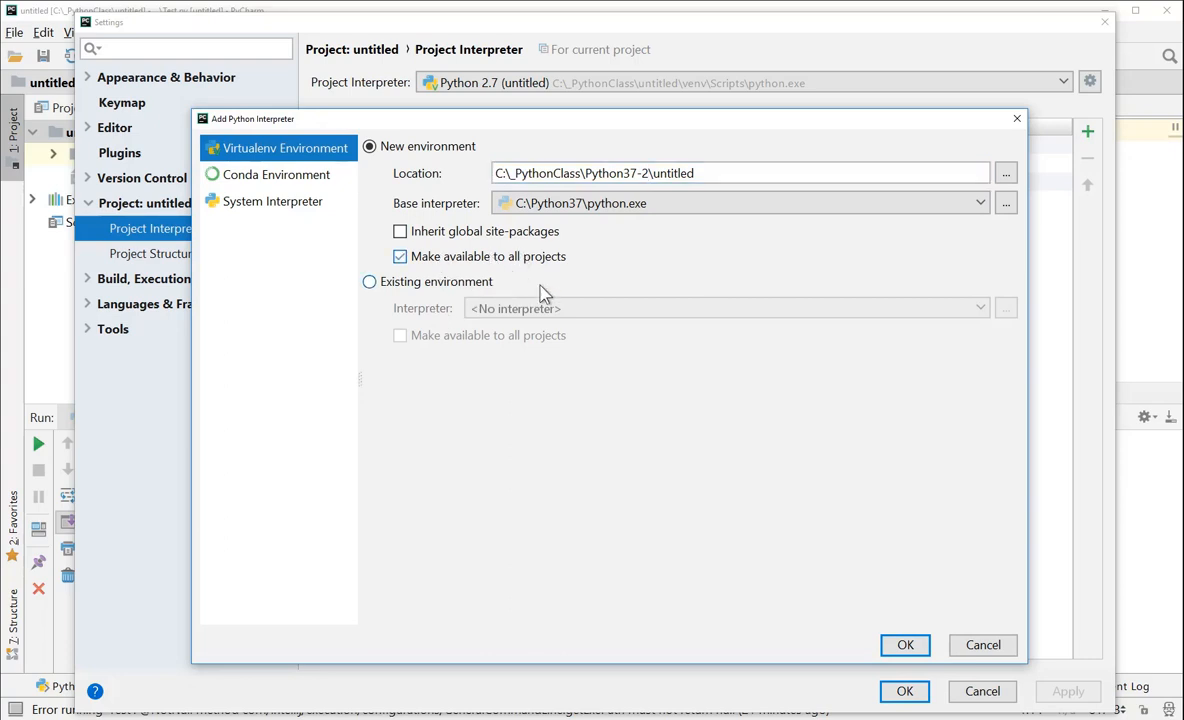
mouse_move(836, 572)
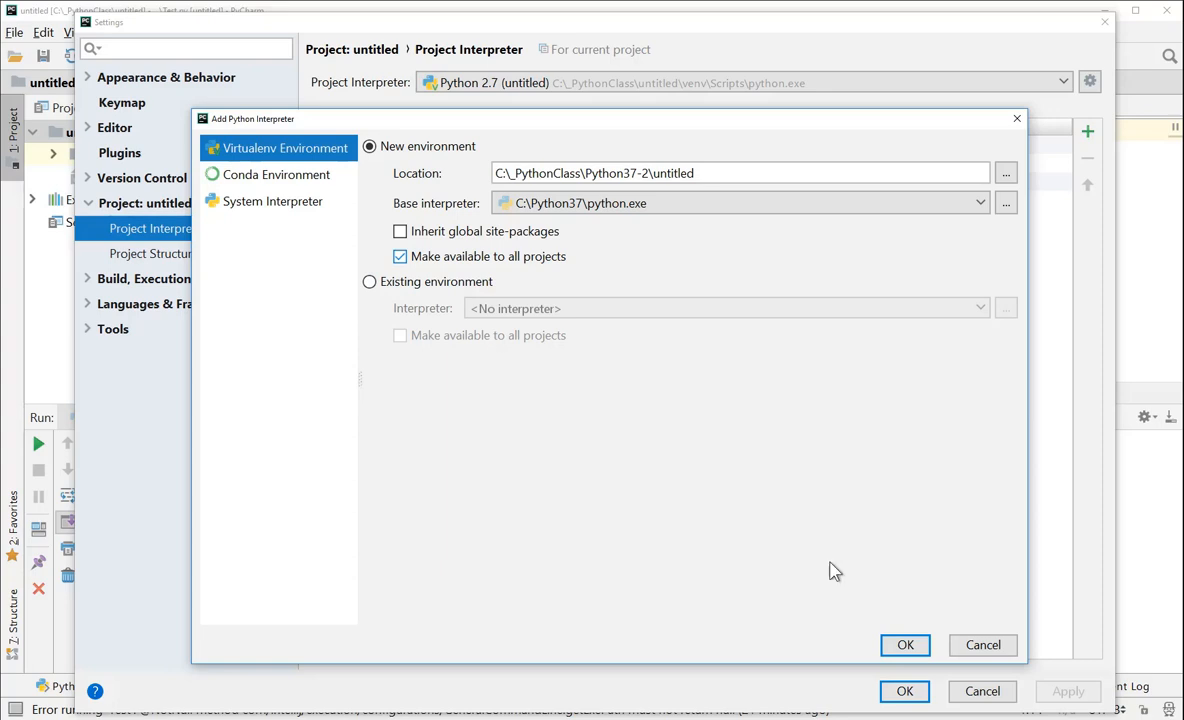
left_click(904, 644)
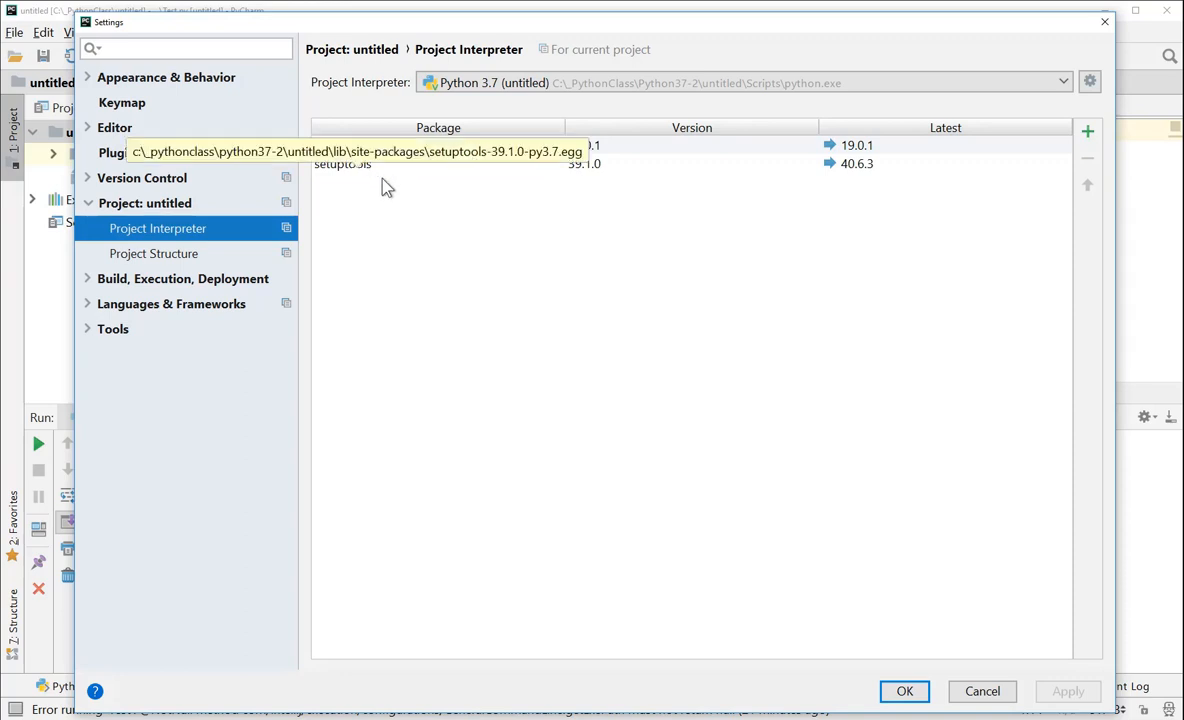
Select the Python 3.7 (untitled) virtualenv from Python37-2 as project interpreter and close Settings
left_click(1064, 82)
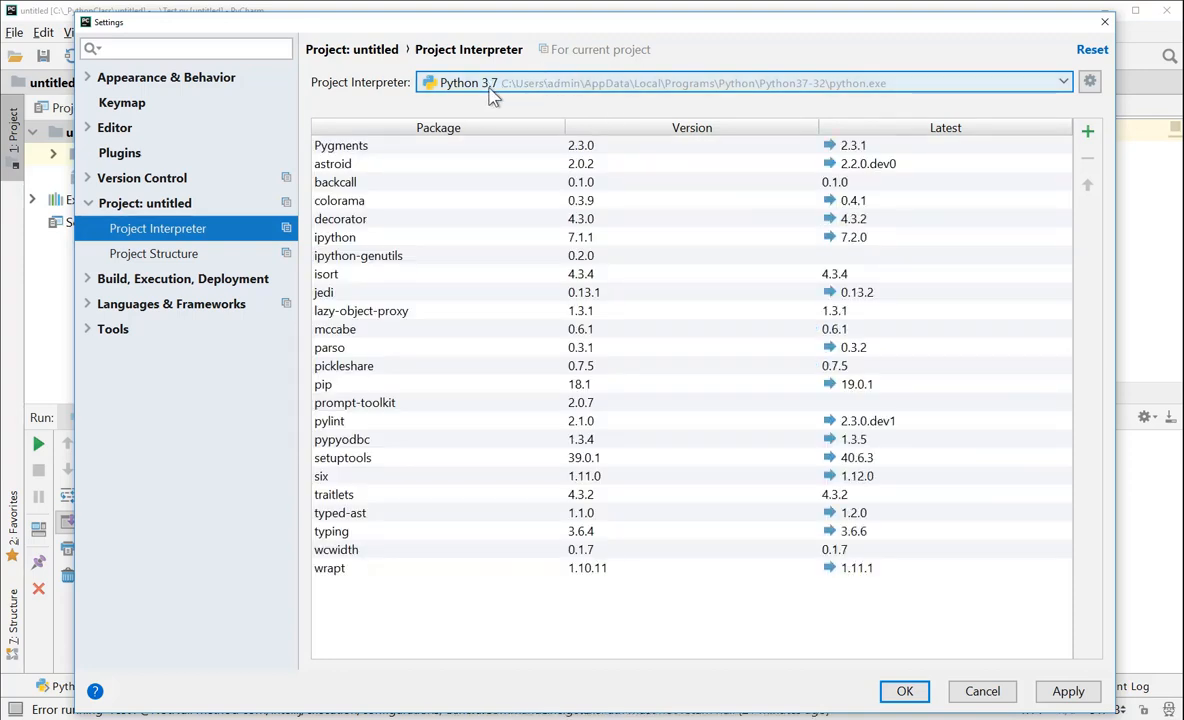
left_click(1064, 82)
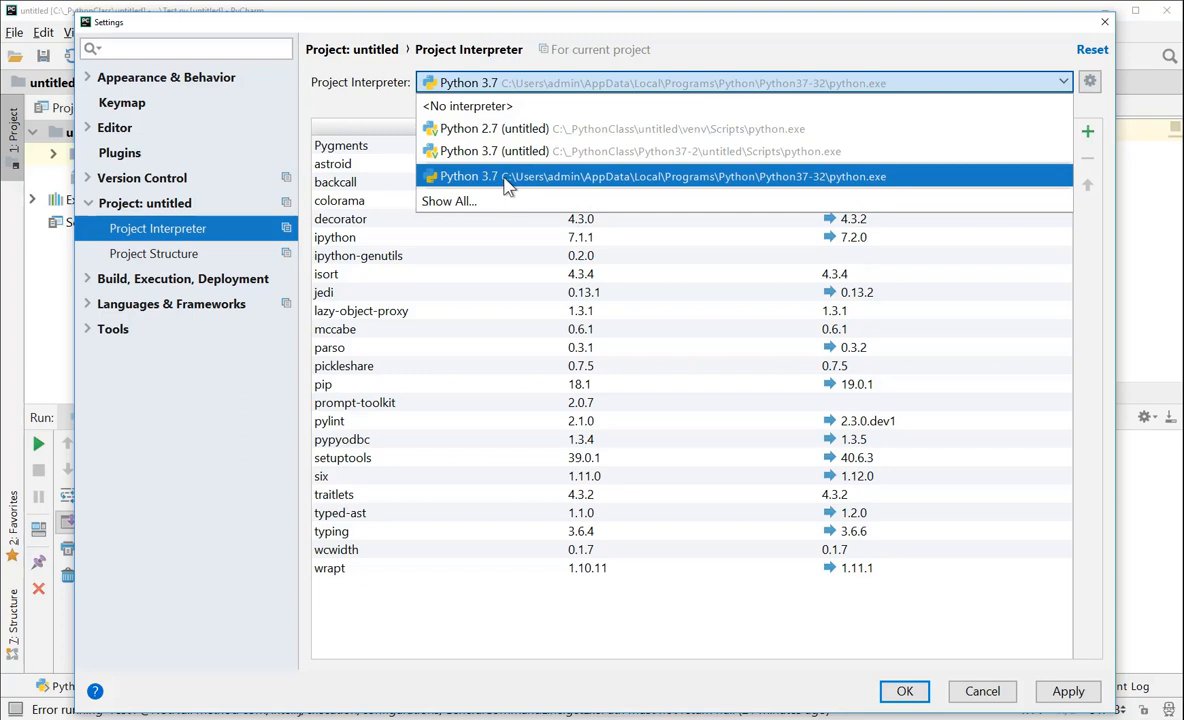
mouse_move(496, 190)
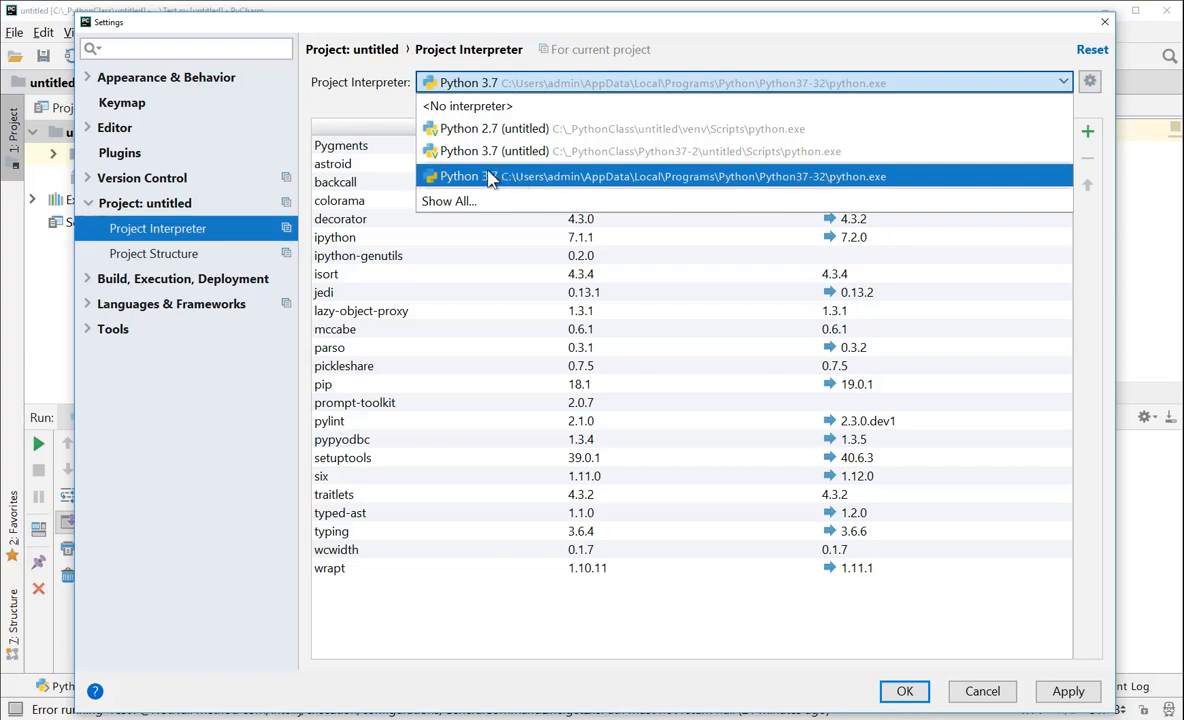
mouse_move(500, 190)
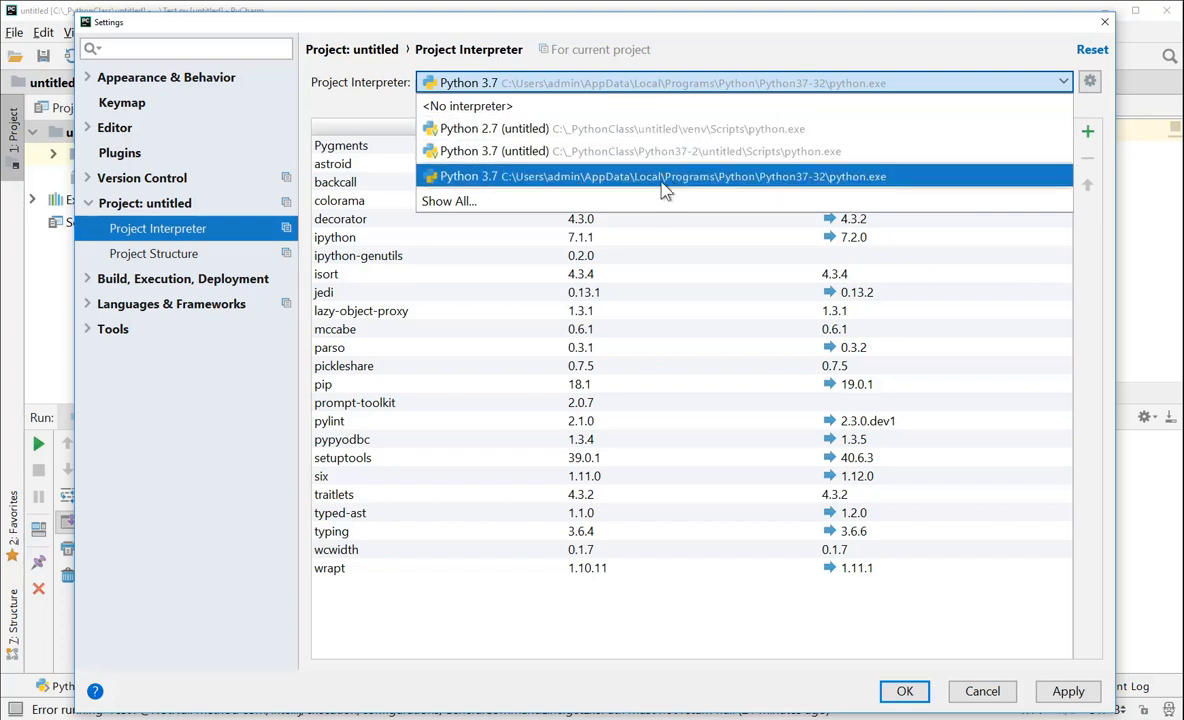
mouse_move(500, 192)
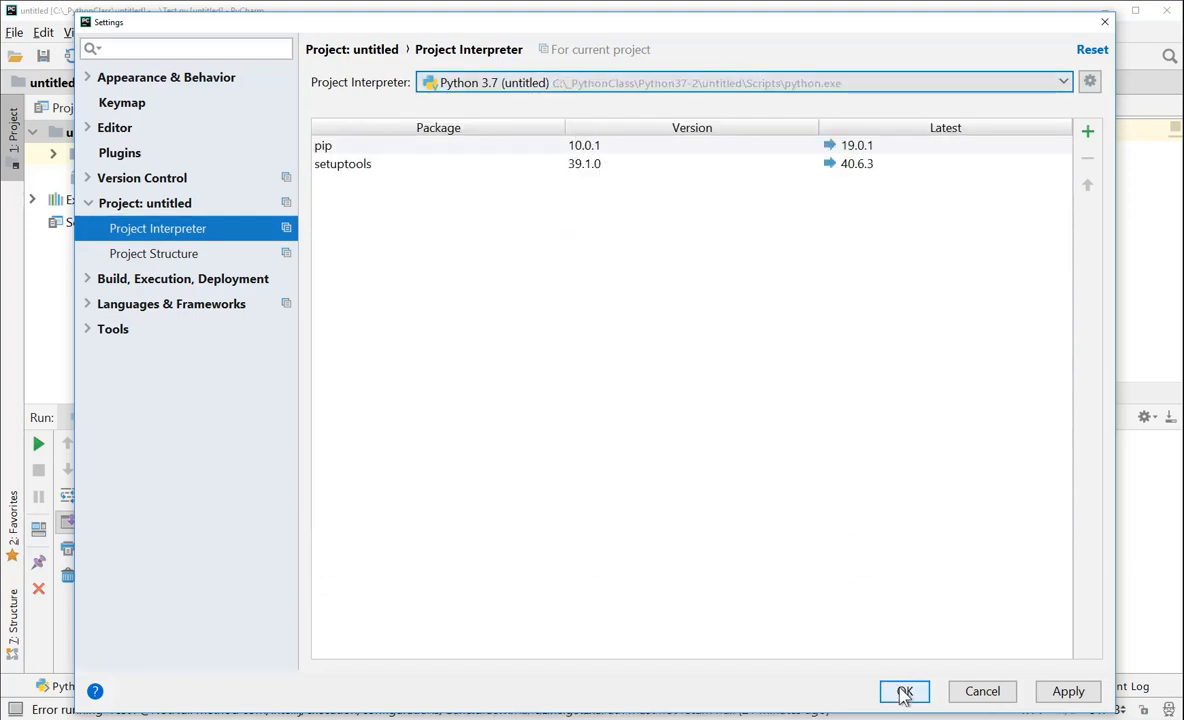
left_click(904, 692)
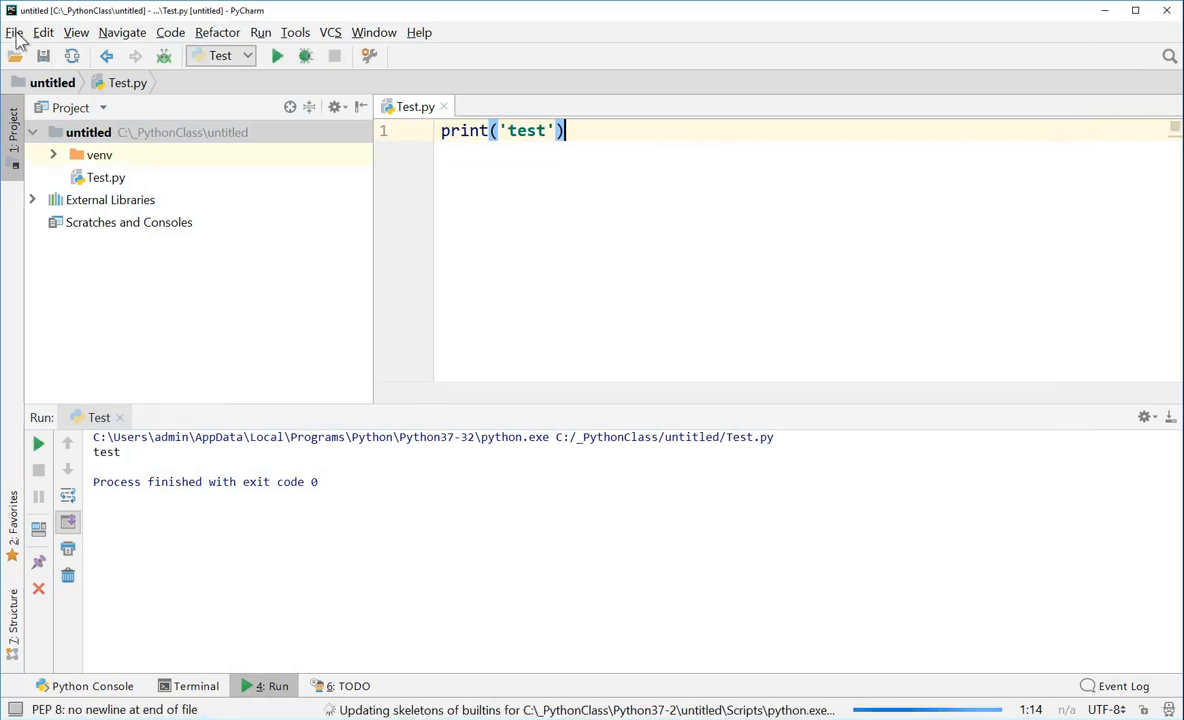
Create project untitled1 on the existing Python 3.7 (untitled) Python37-2 virtualenv, opened in this window
left_click(16, 32)
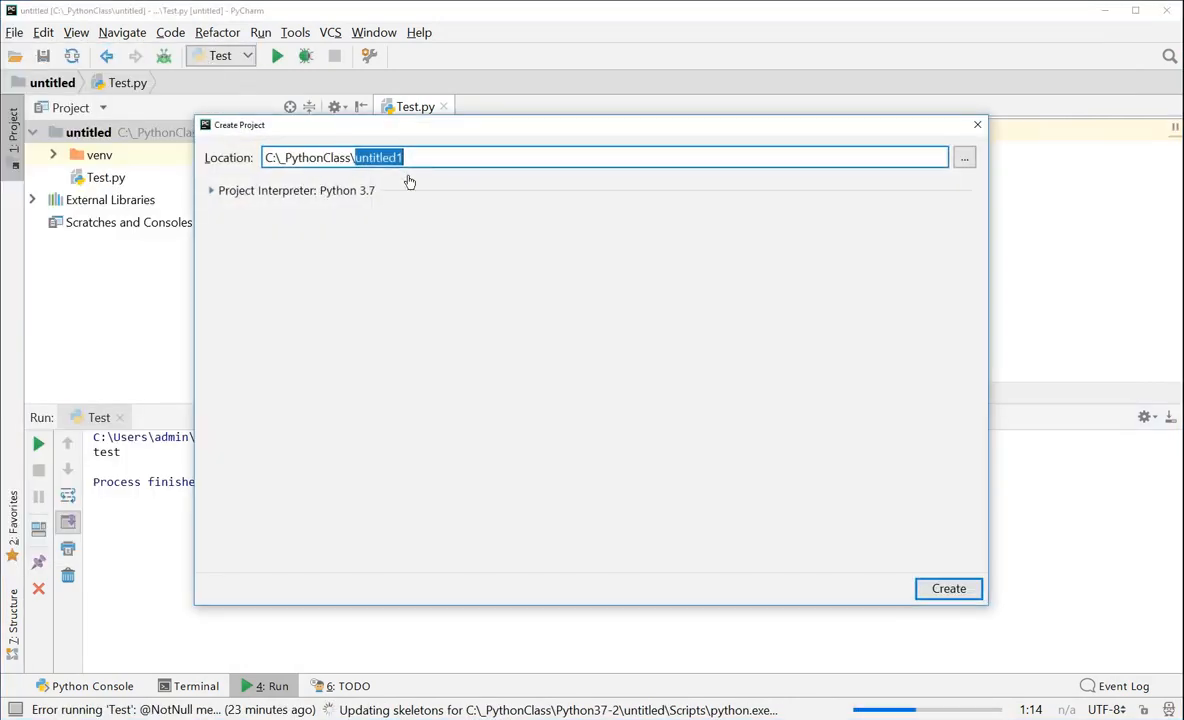
left_click(212, 190)
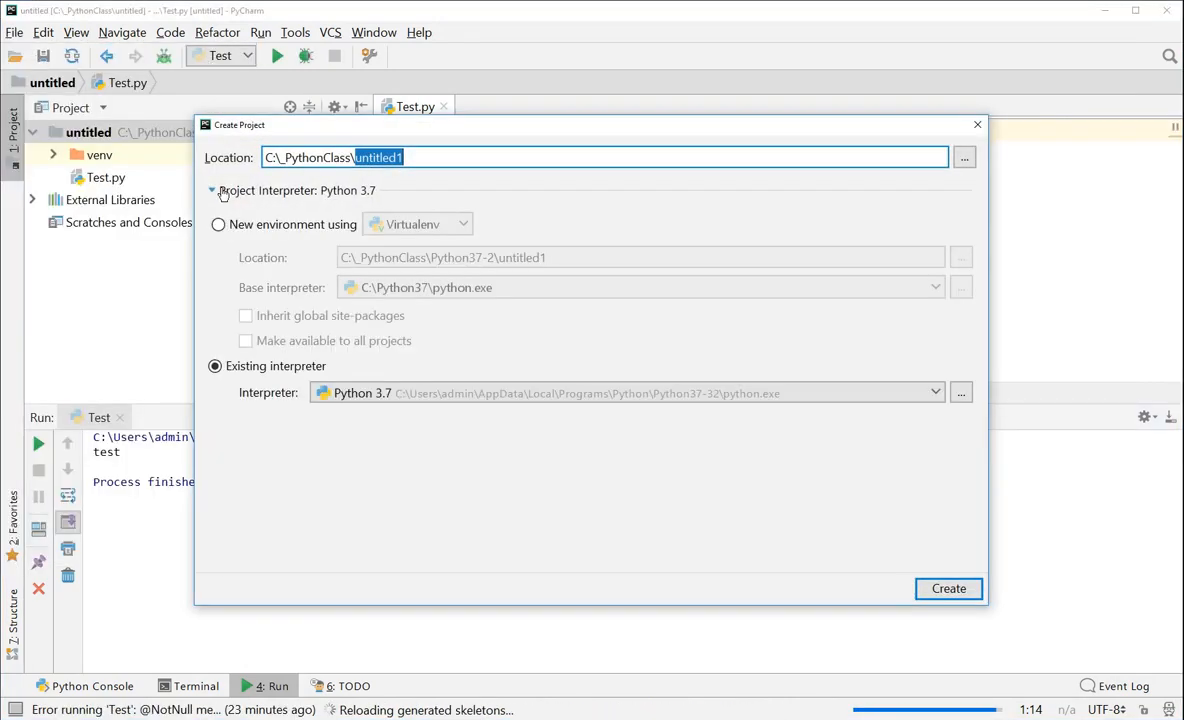
mouse_move(240, 176)
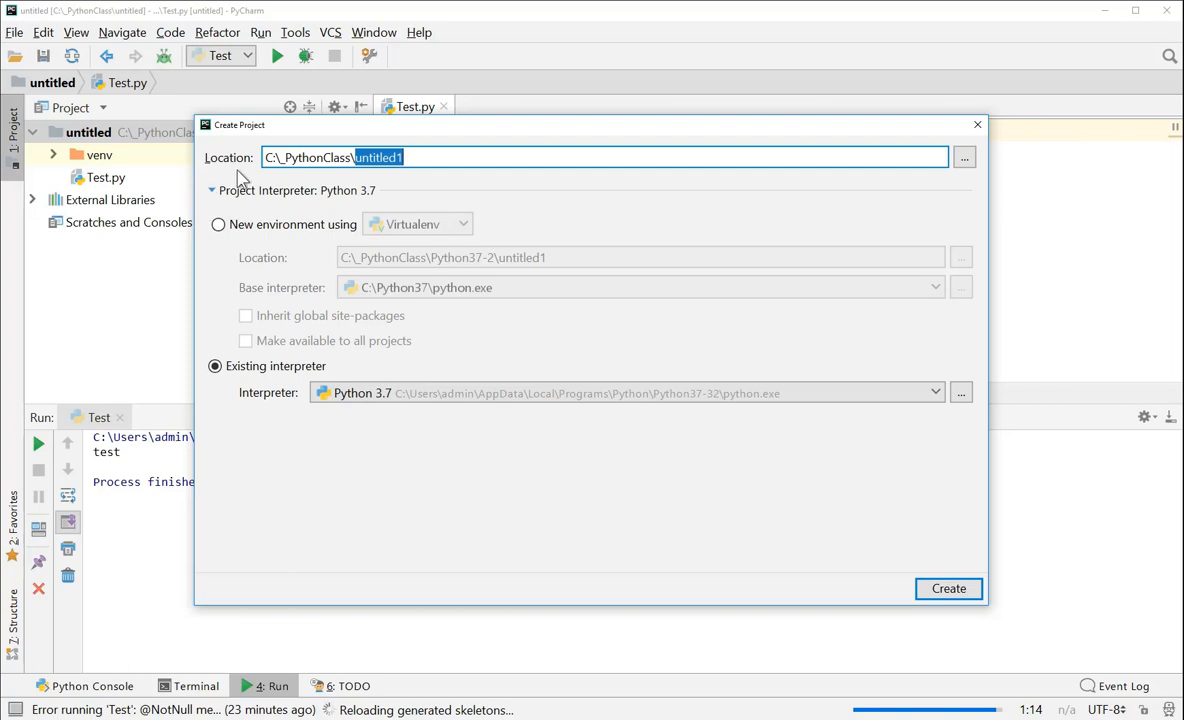
left_click(936, 392)
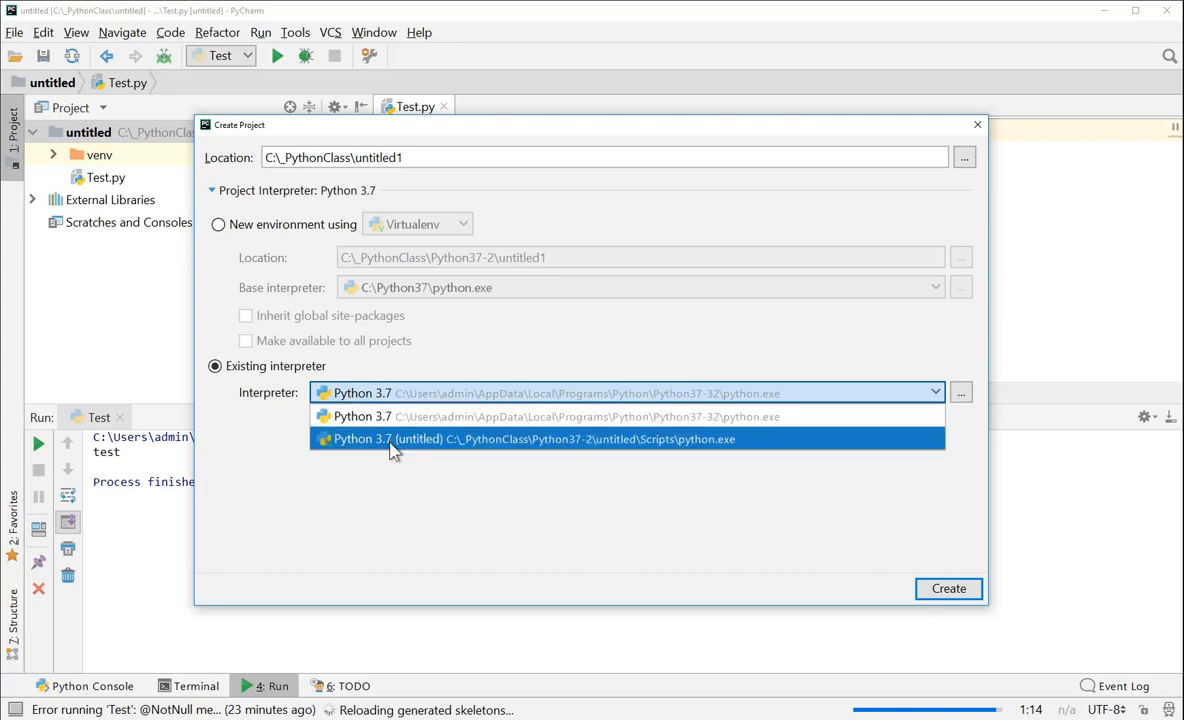
left_click(946, 588)
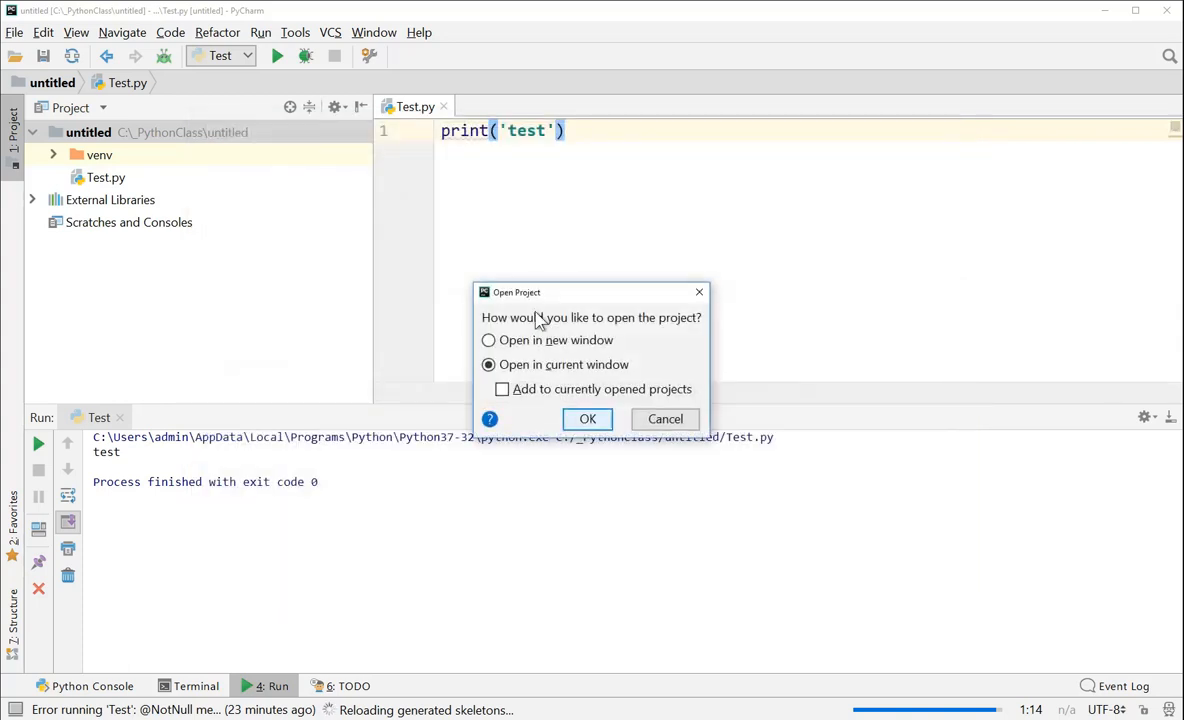
left_click(588, 420)
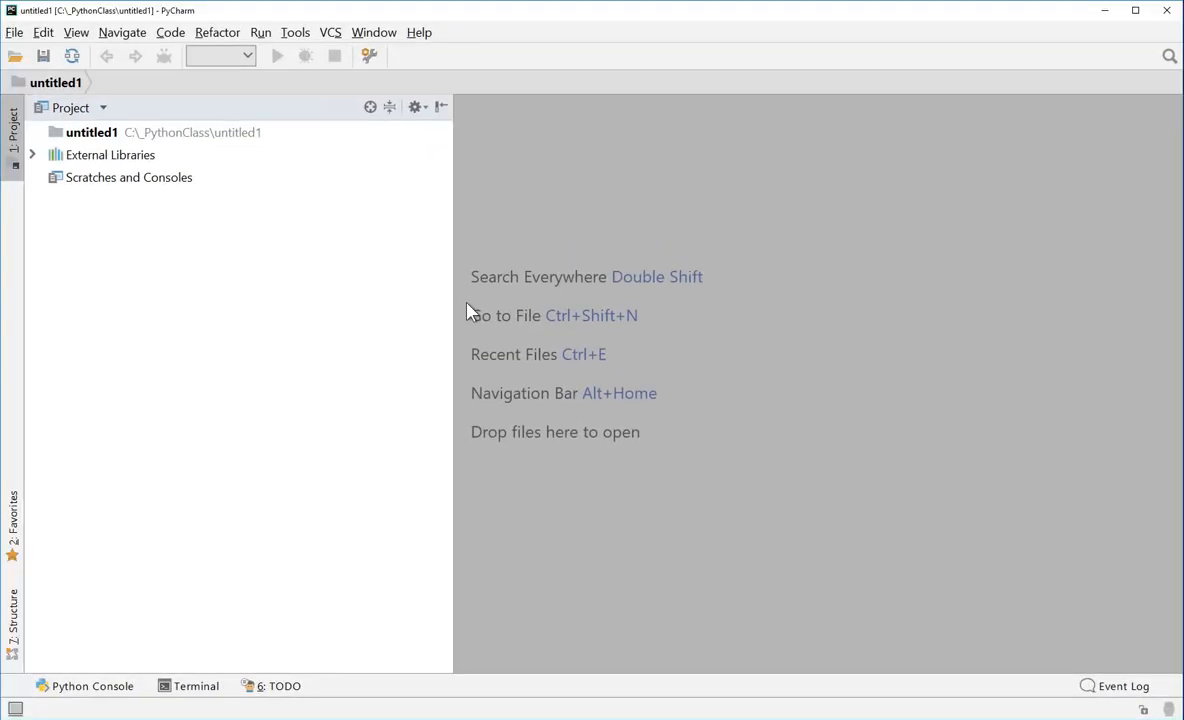
Add a new Python file asdfas.py to untitled1 containing print('asdf')
right_click(92, 132)
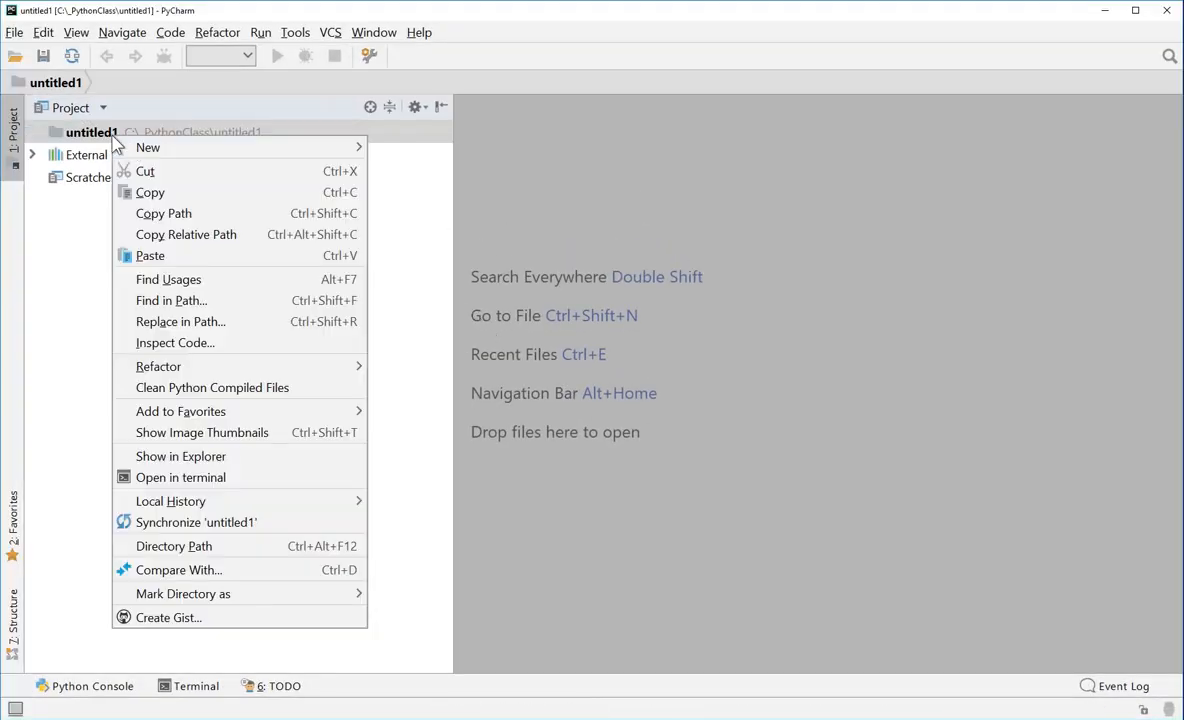
left_click(148, 148)
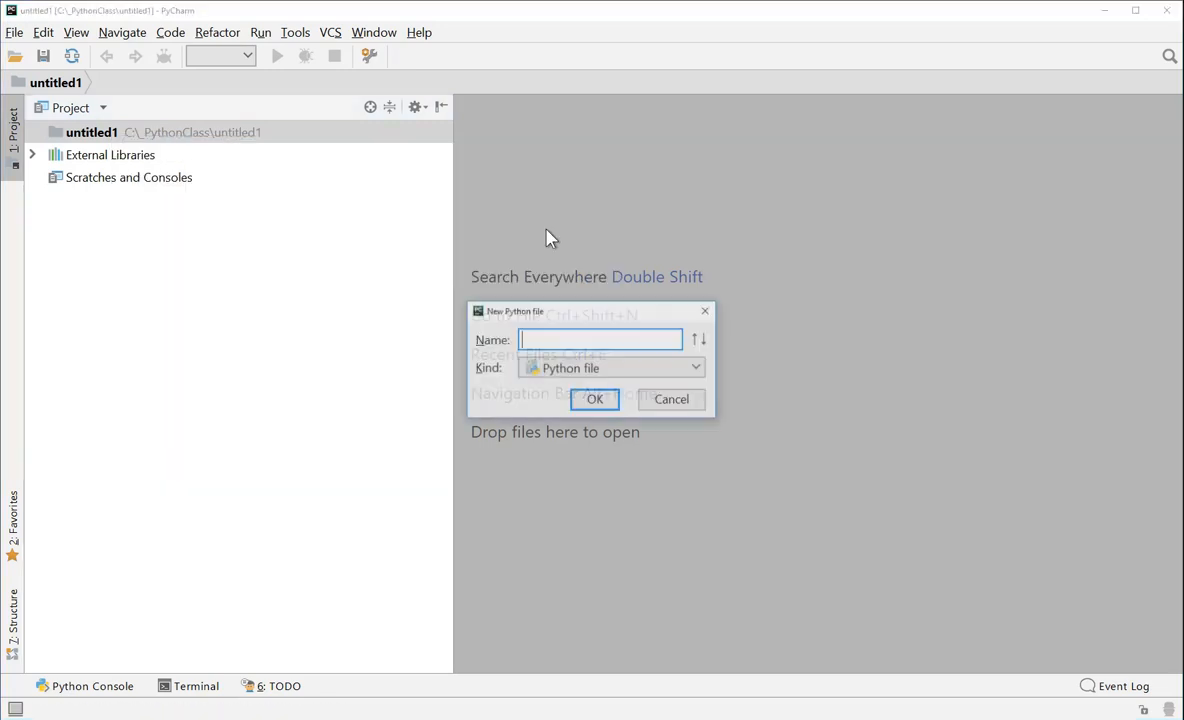
left_click(594, 400)
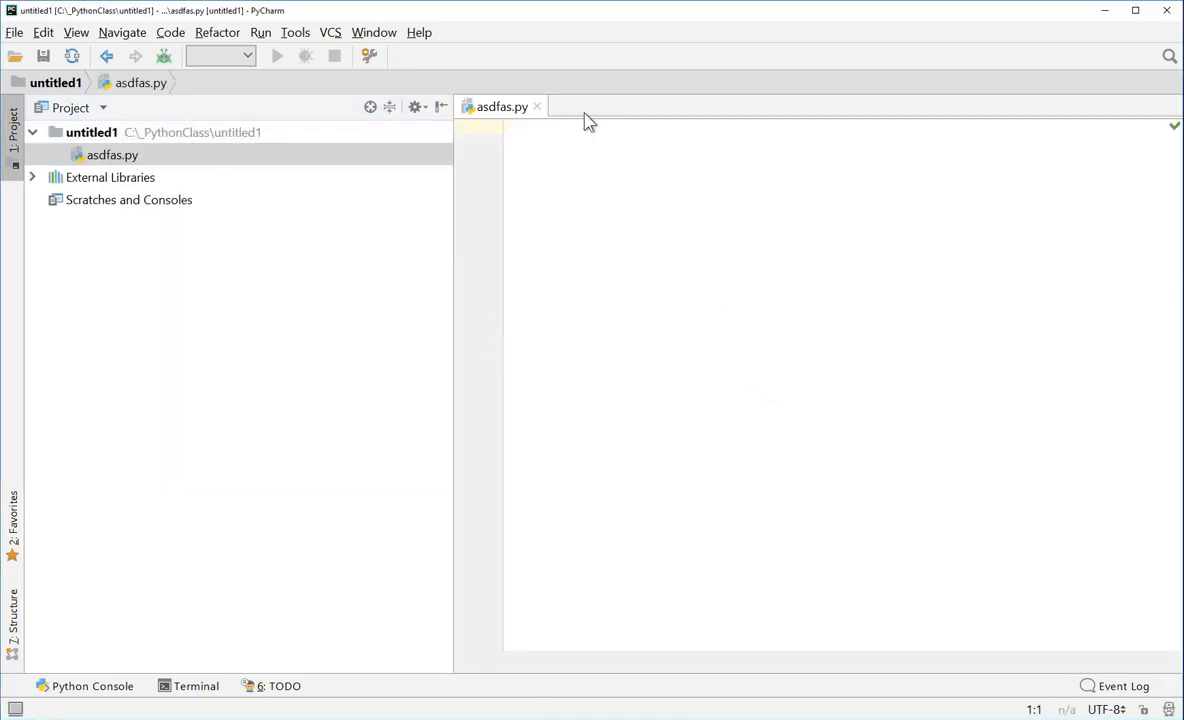
type("print(\"")
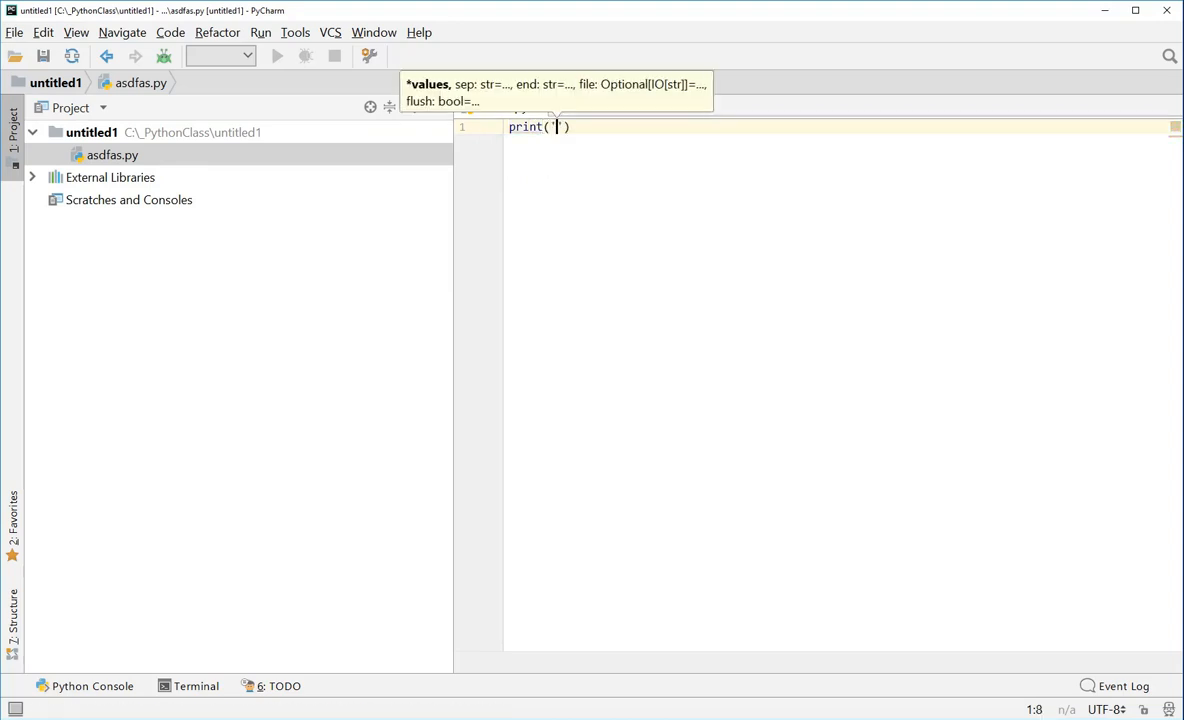
Run 'asdfas', printing asdf with exit code 0 from the Python37-2 interpreter
right_click(616, 240)
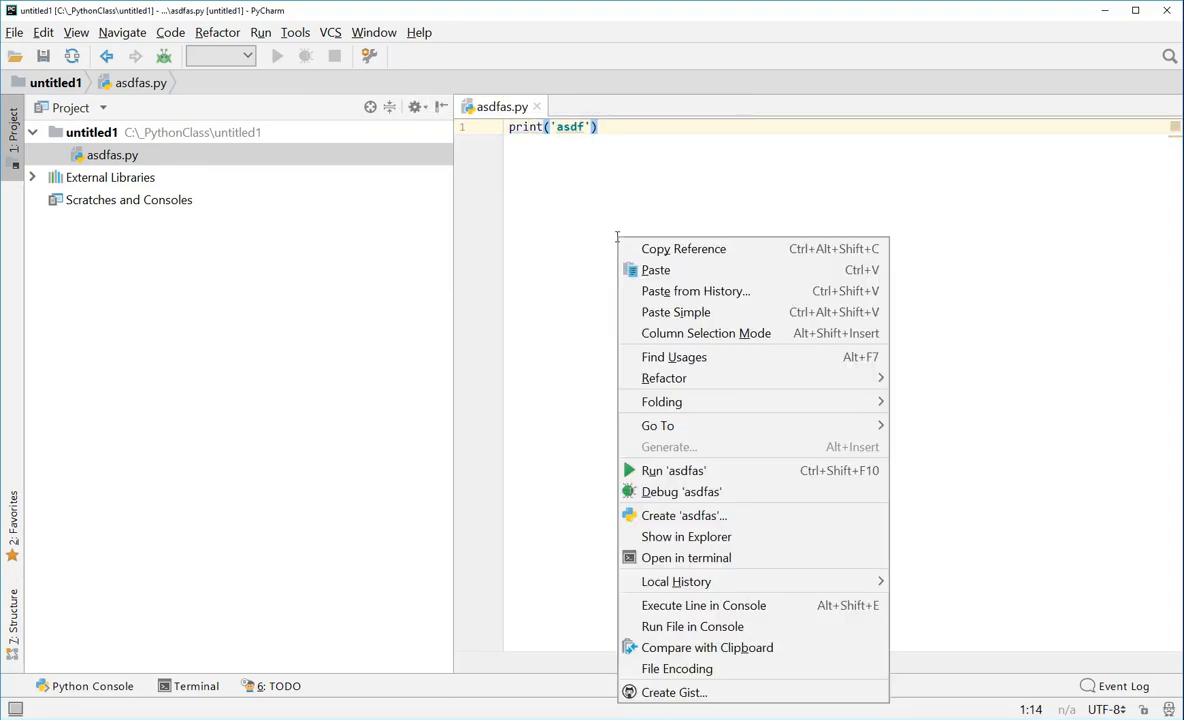
left_click(672, 470)
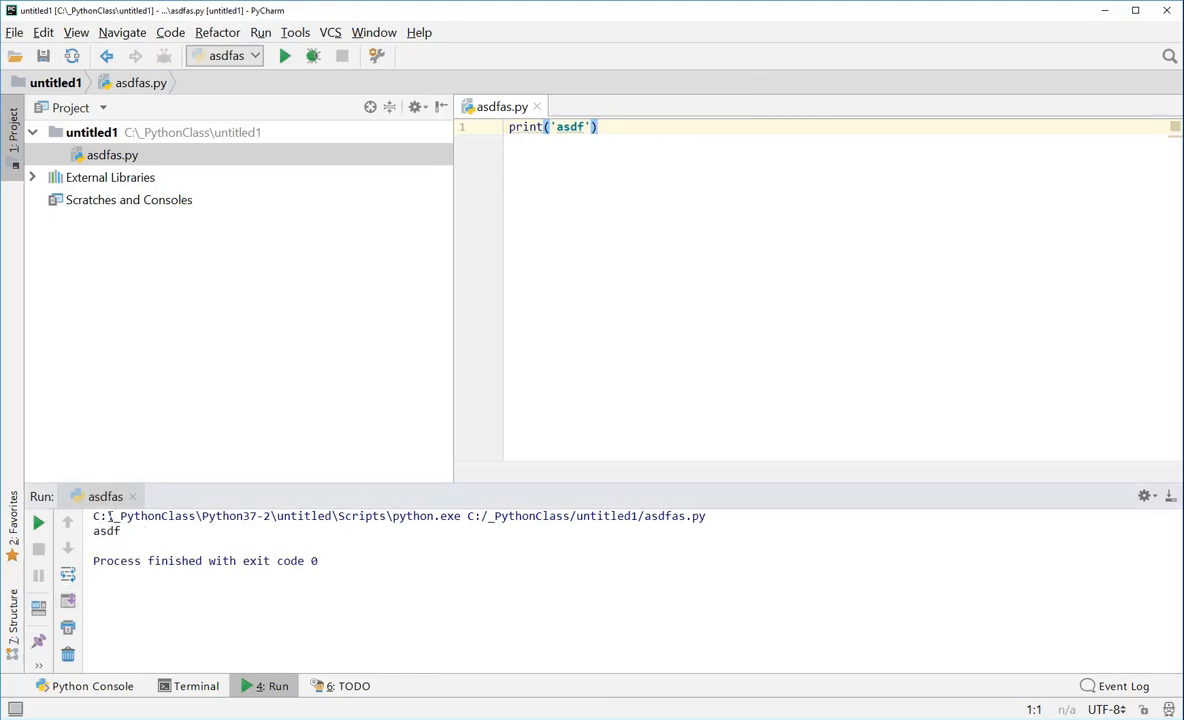
double_click(234, 516)
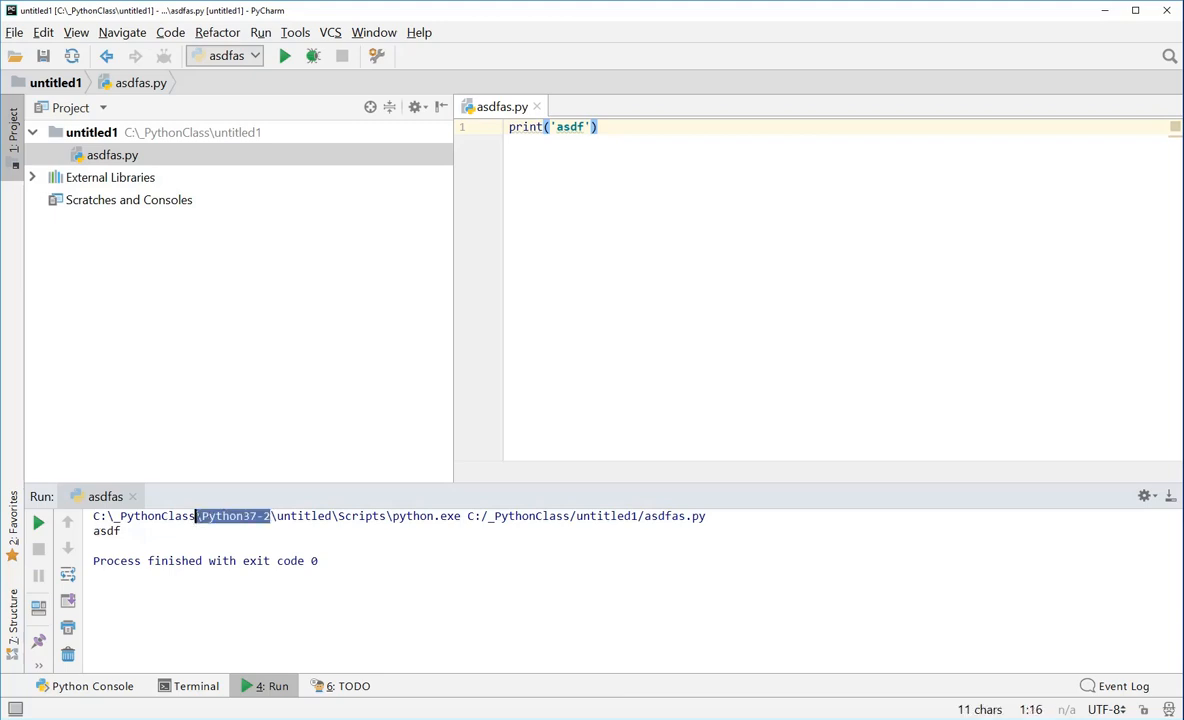